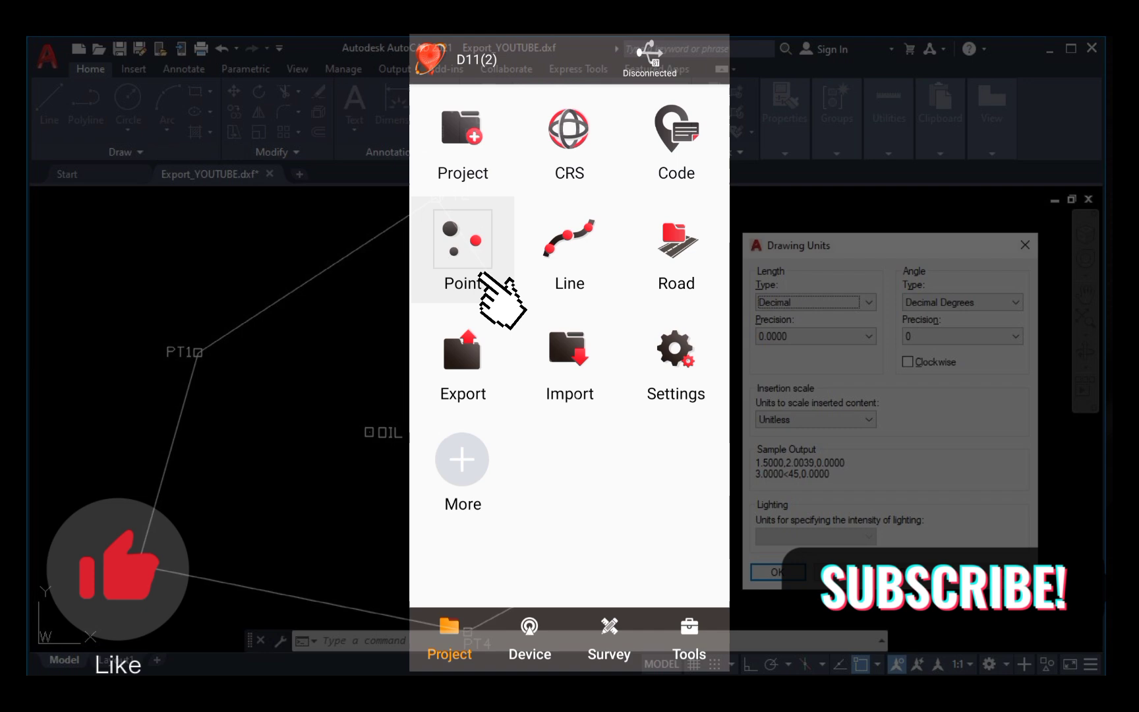
# Go to the Export page from the Project home screen of D11(2)
pyautogui.click(462, 240)
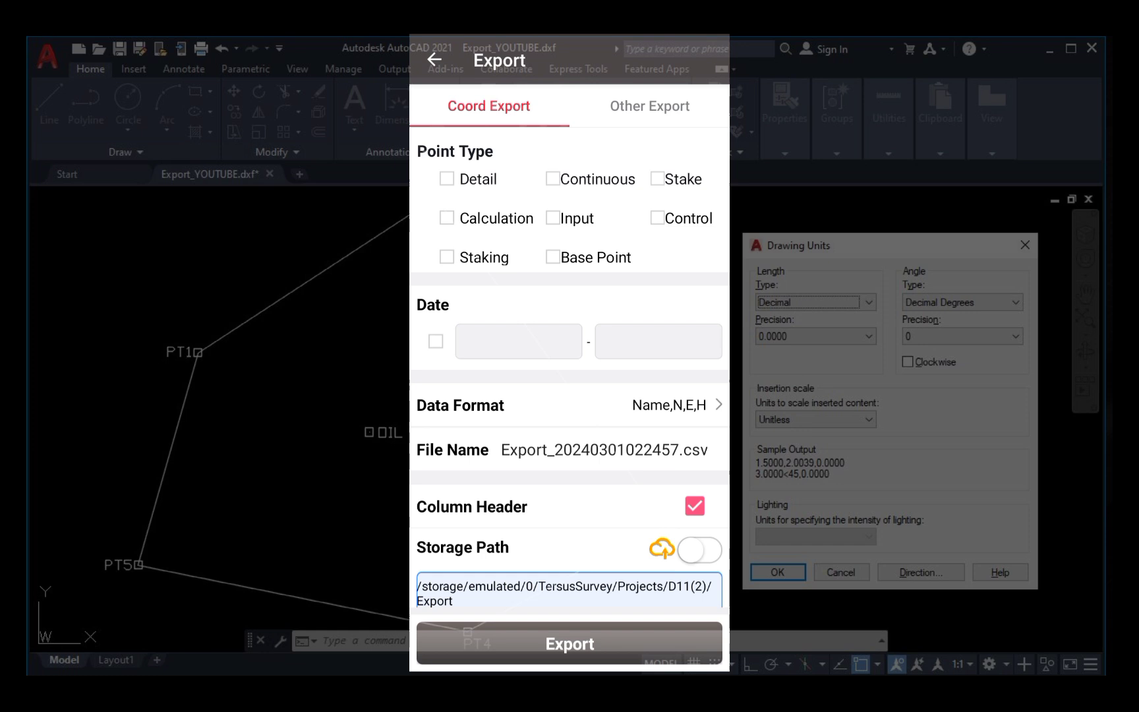
# Switch to Other Export and choose DXF as the export file format
pyautogui.click(649, 106)
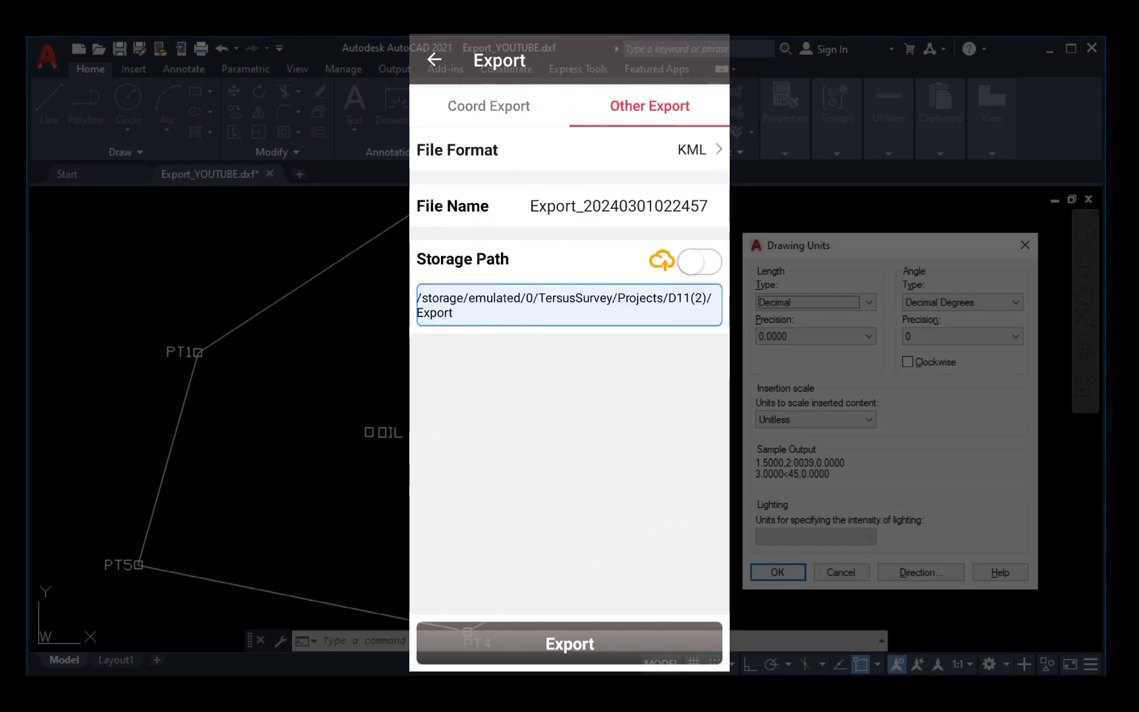
pyautogui.click(700, 150)
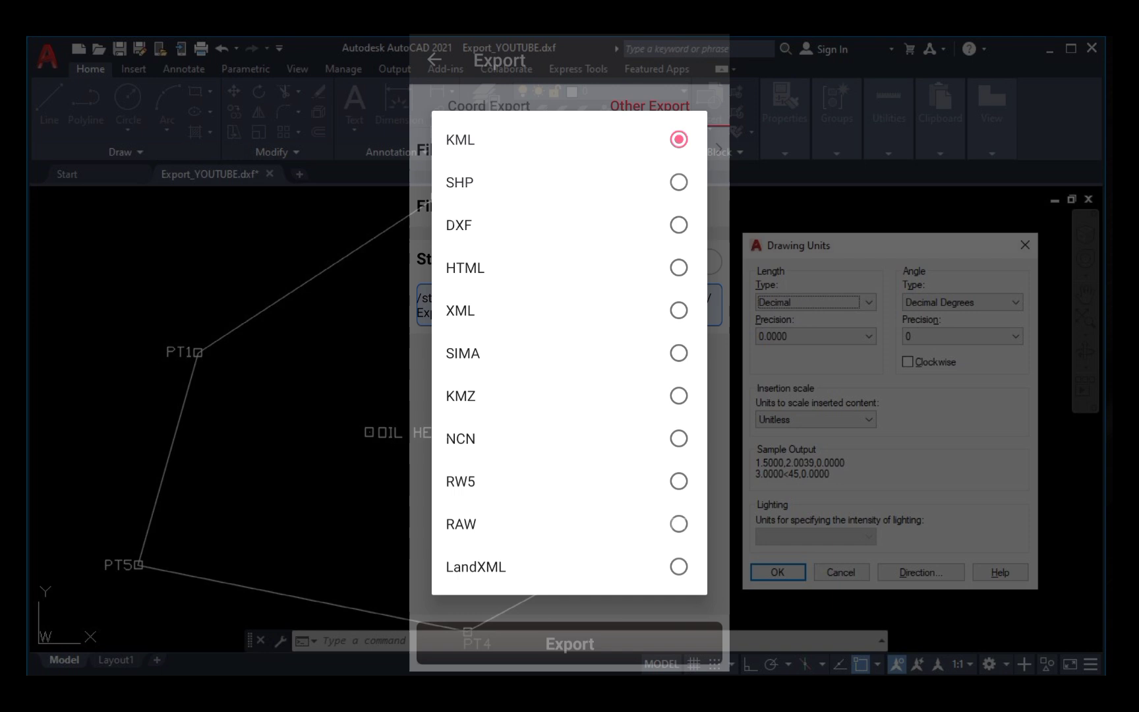
pyautogui.click(459, 225)
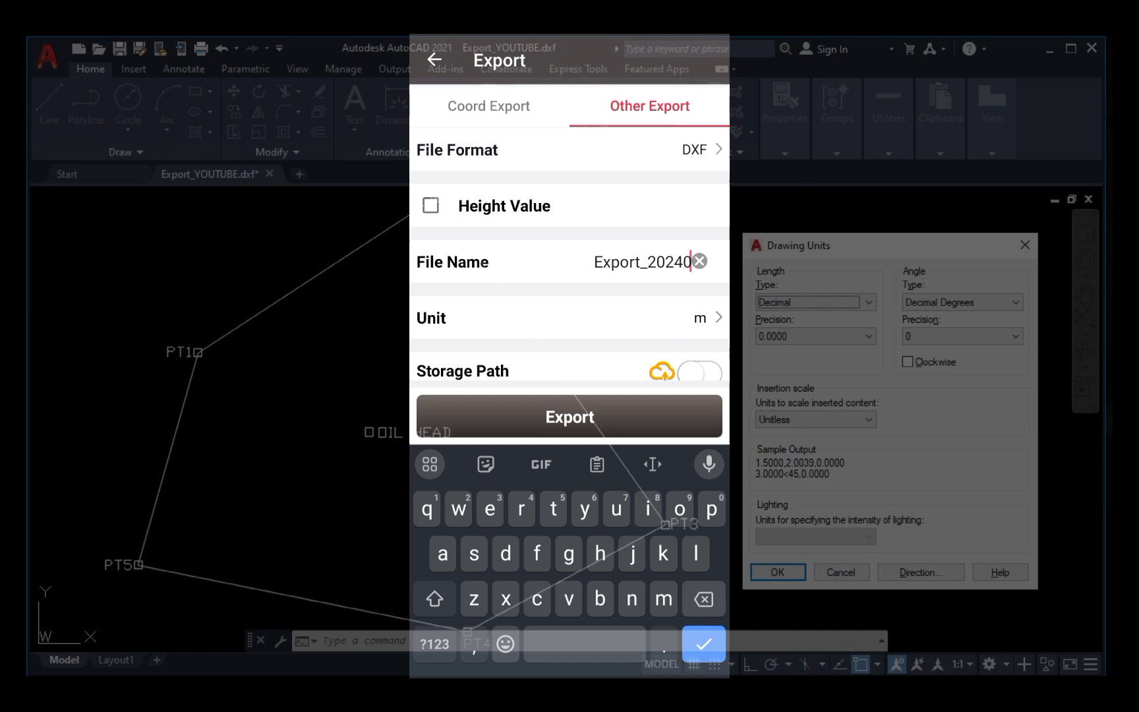
# Replace the date in the file name with YOUTUBE so it reads Export_YOUTUBE
pyautogui.press('BackSpace')
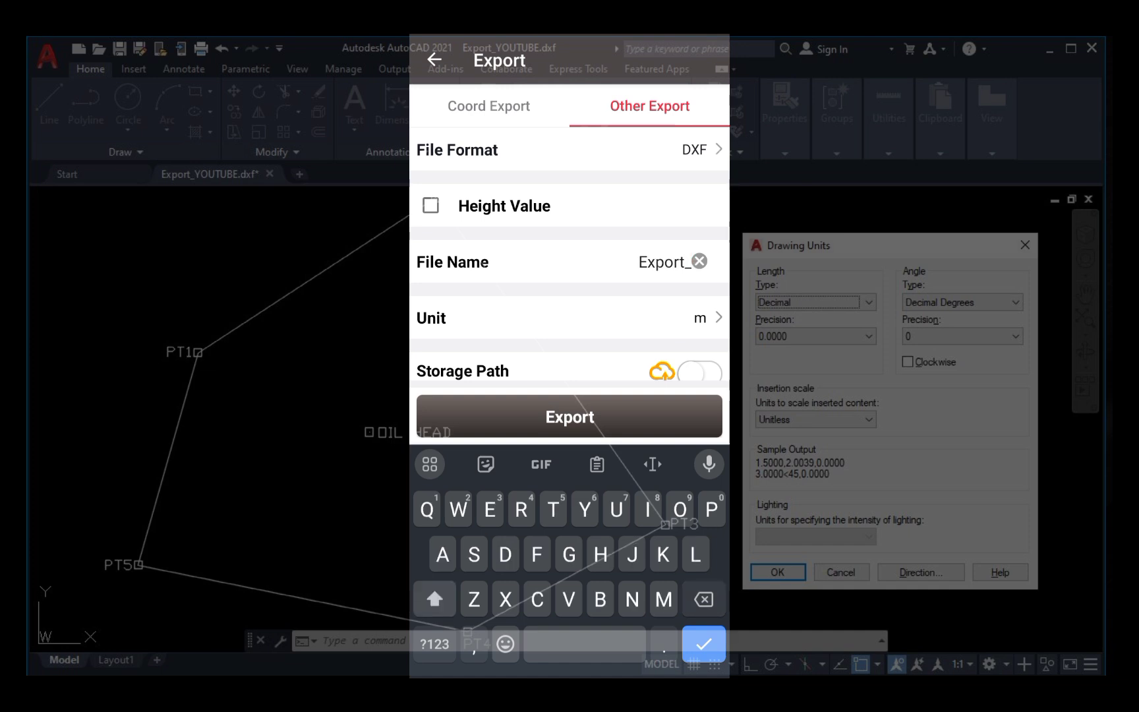
pyautogui.write('Y')
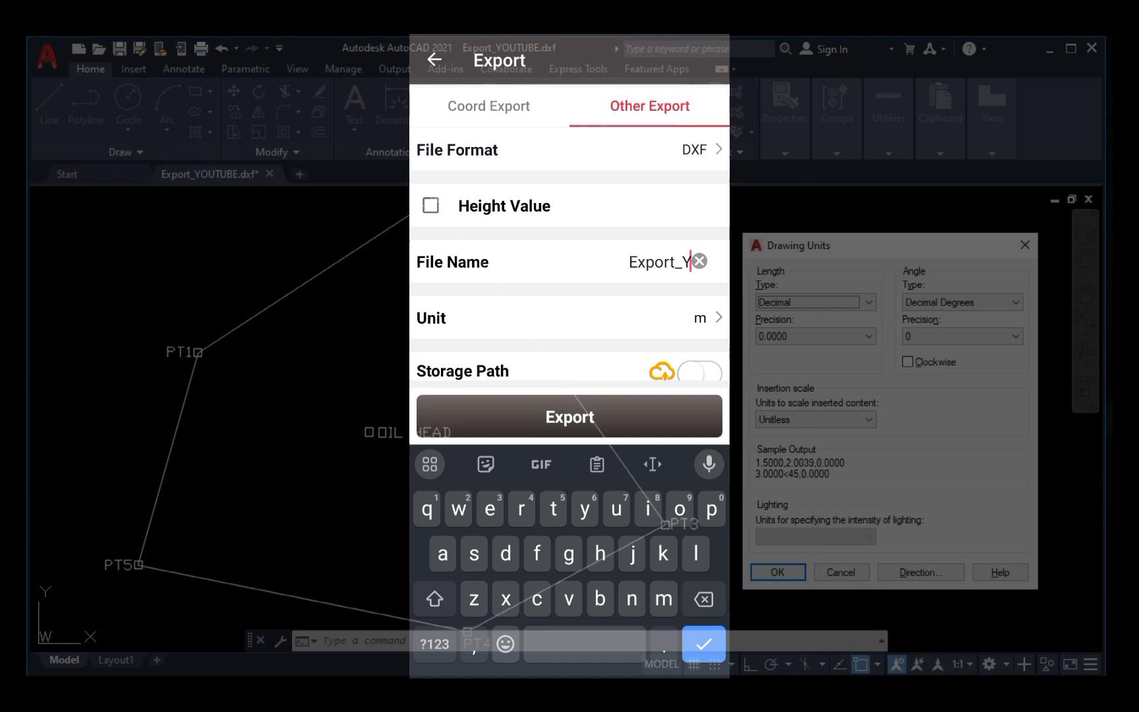
pyautogui.click(434, 598)
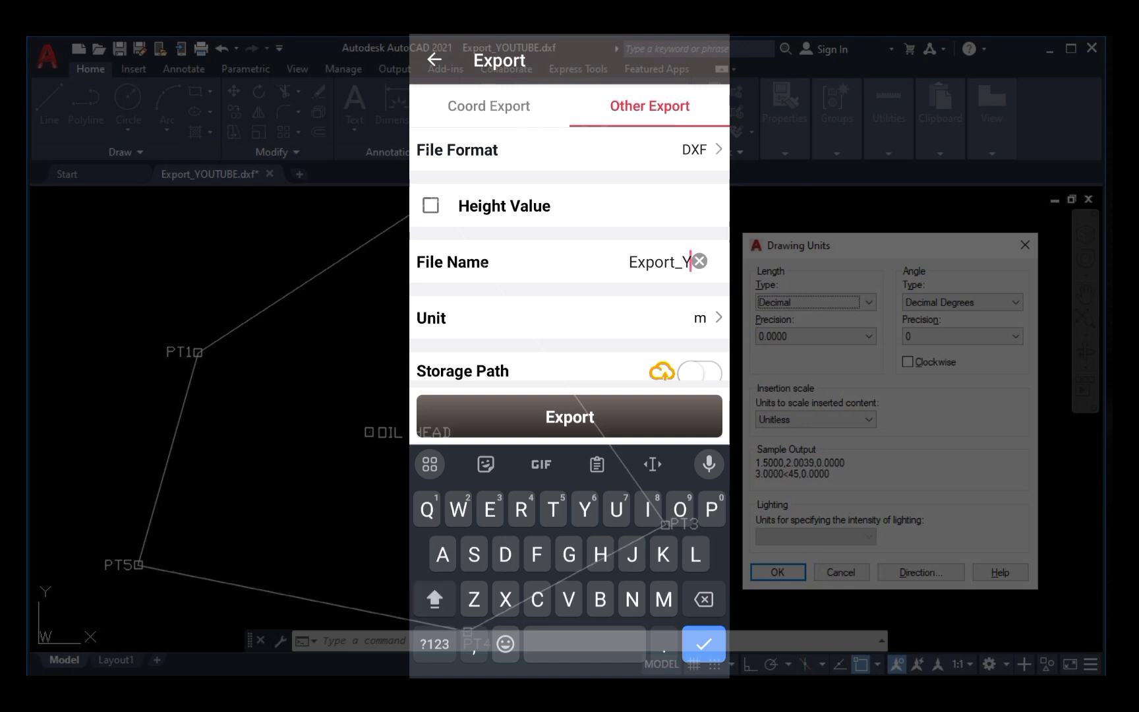
pyautogui.write('OUT')
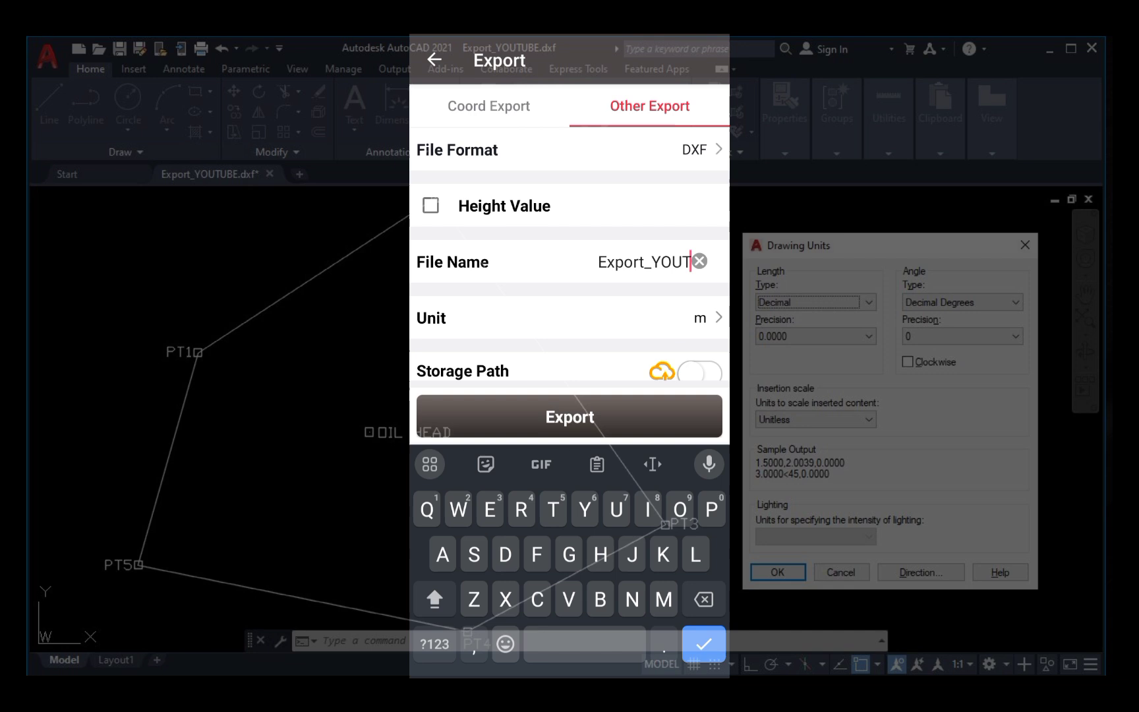
pyautogui.write('UBE')
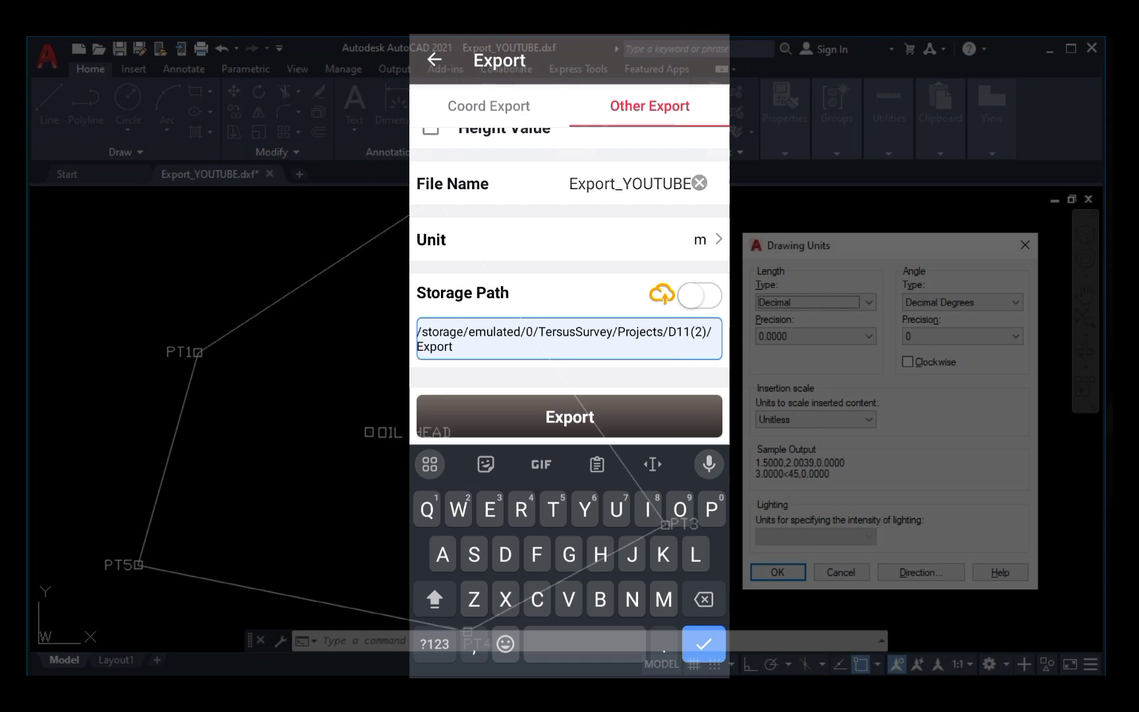
# Export the 8 points to the DXF file, confirm success and leave Tersus Nuwa
pyautogui.click(569, 416)
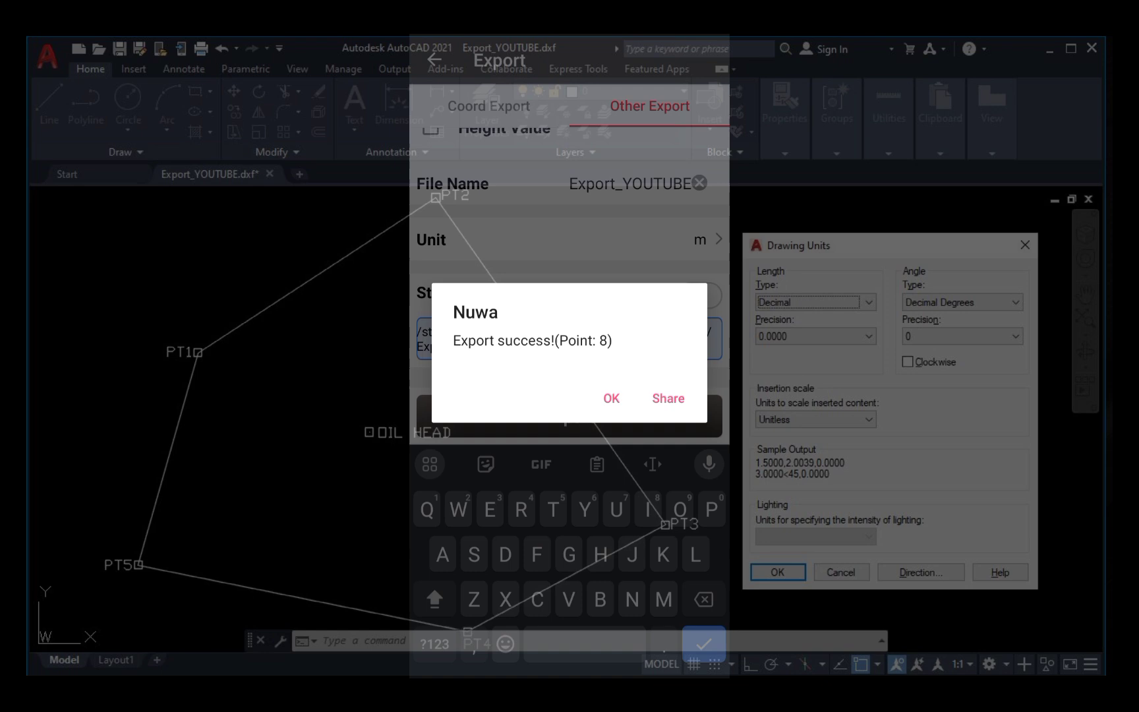
pyautogui.click(611, 398)
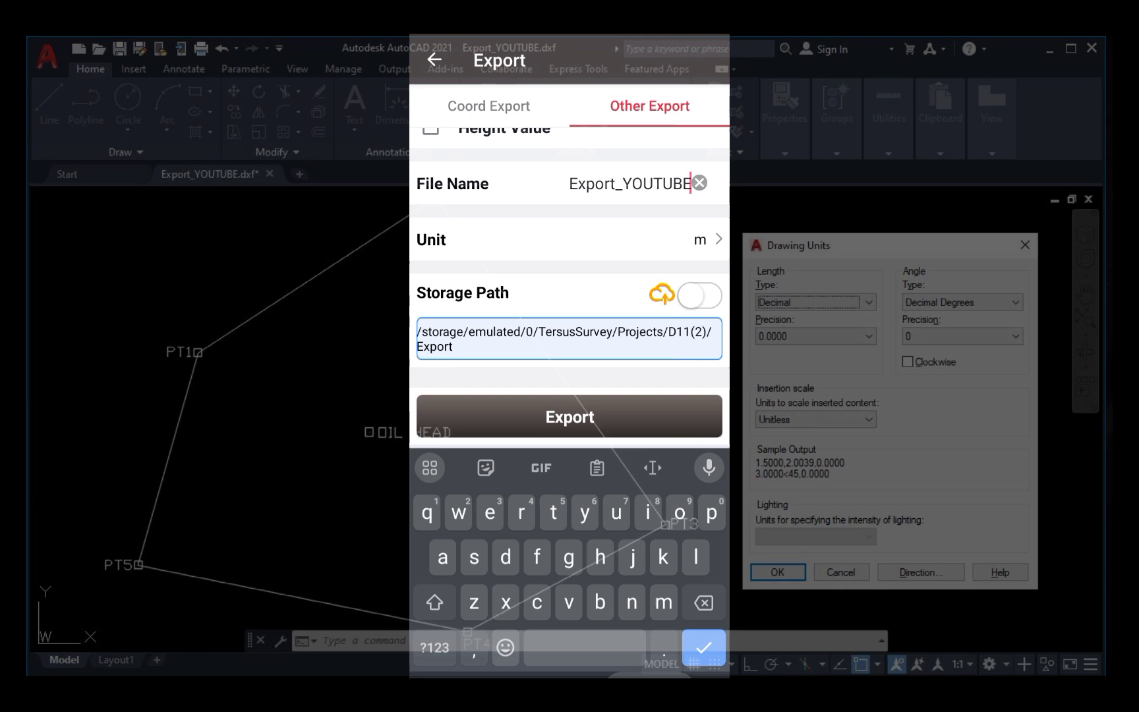
pyautogui.click(702, 646)
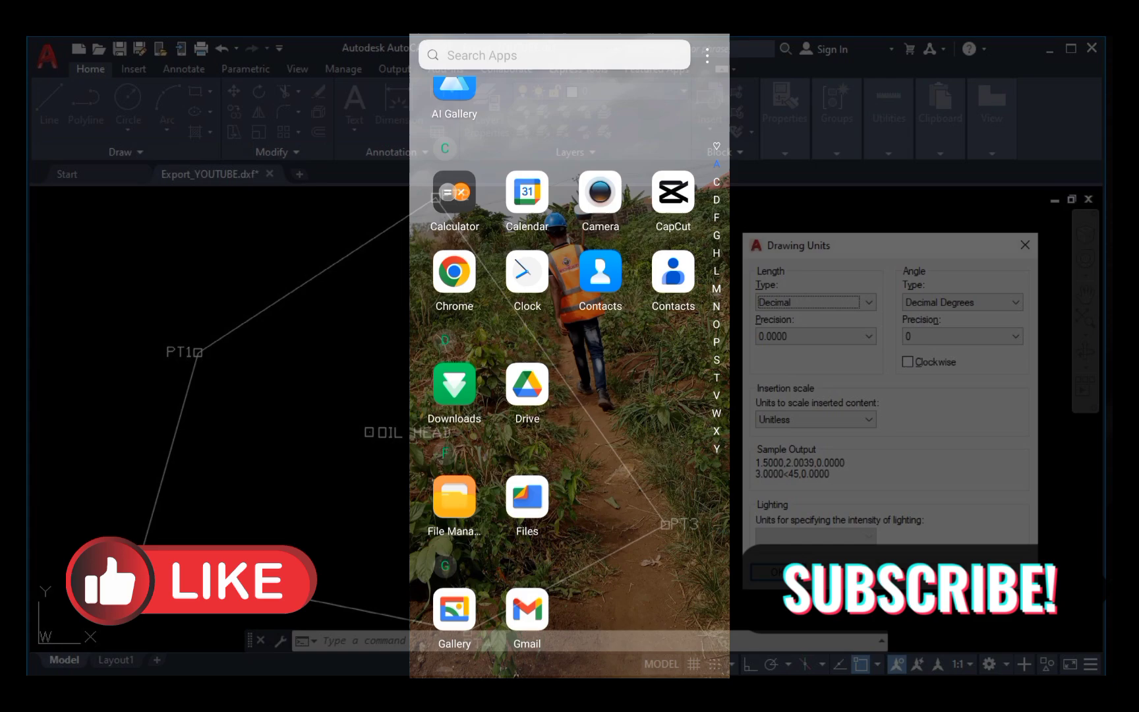
pyautogui.scroll(-3)
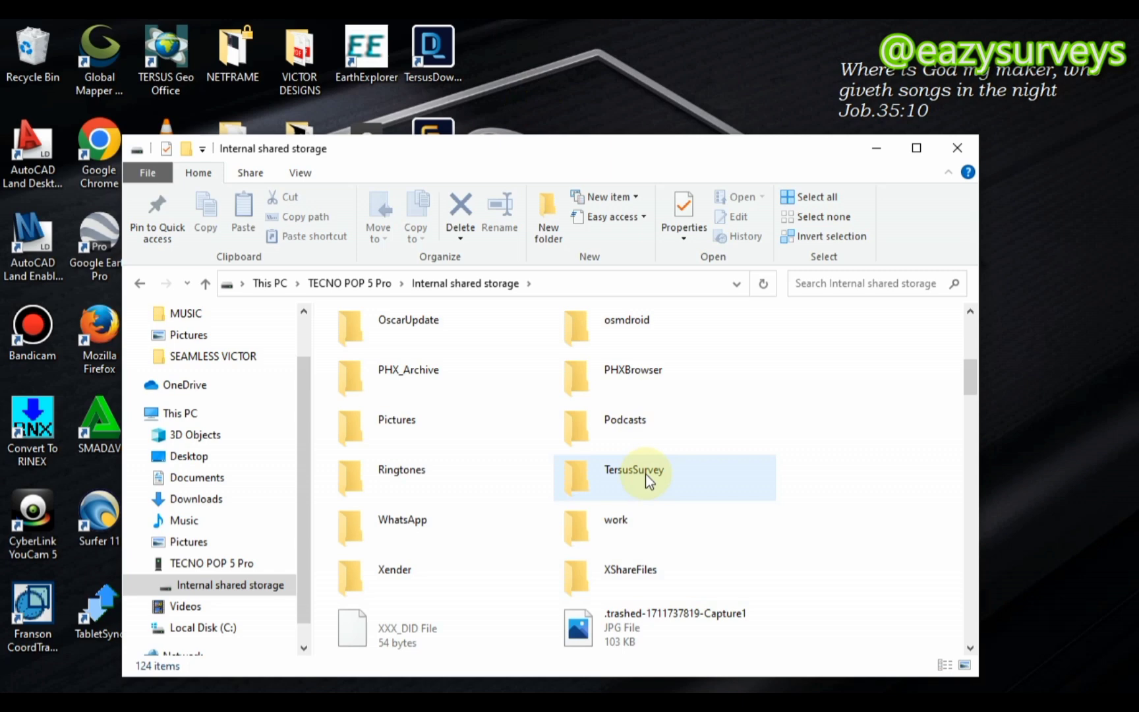
pyautogui.moveTo(640, 480)
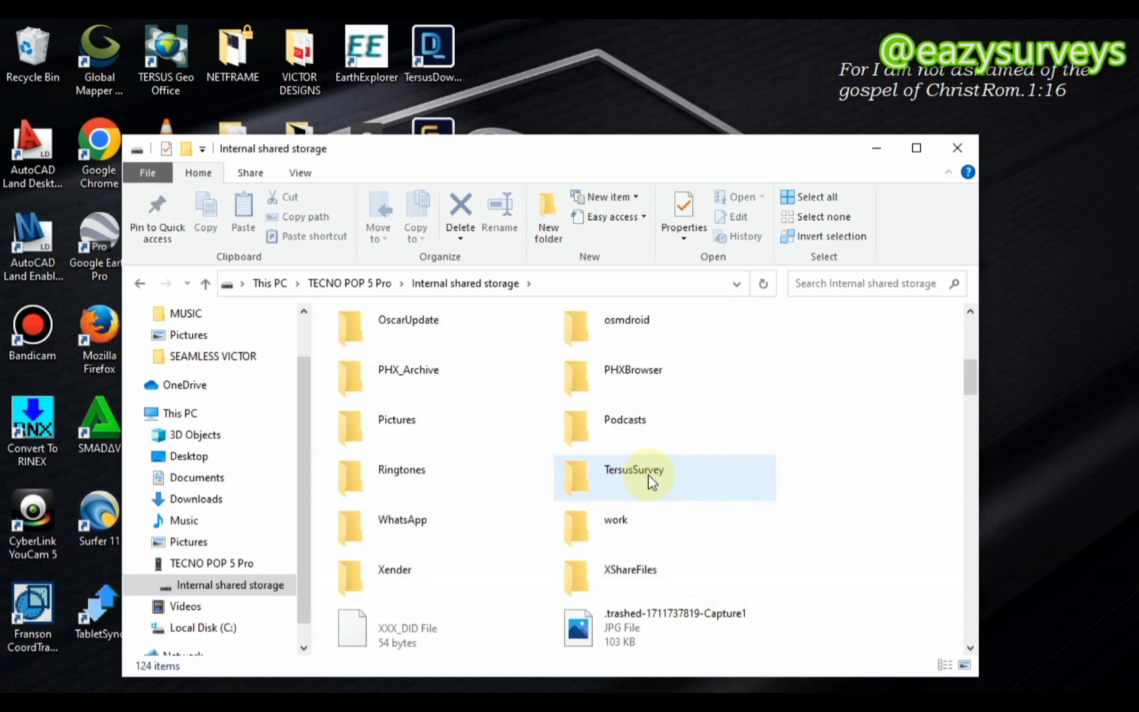
pyautogui.moveTo(640, 482)
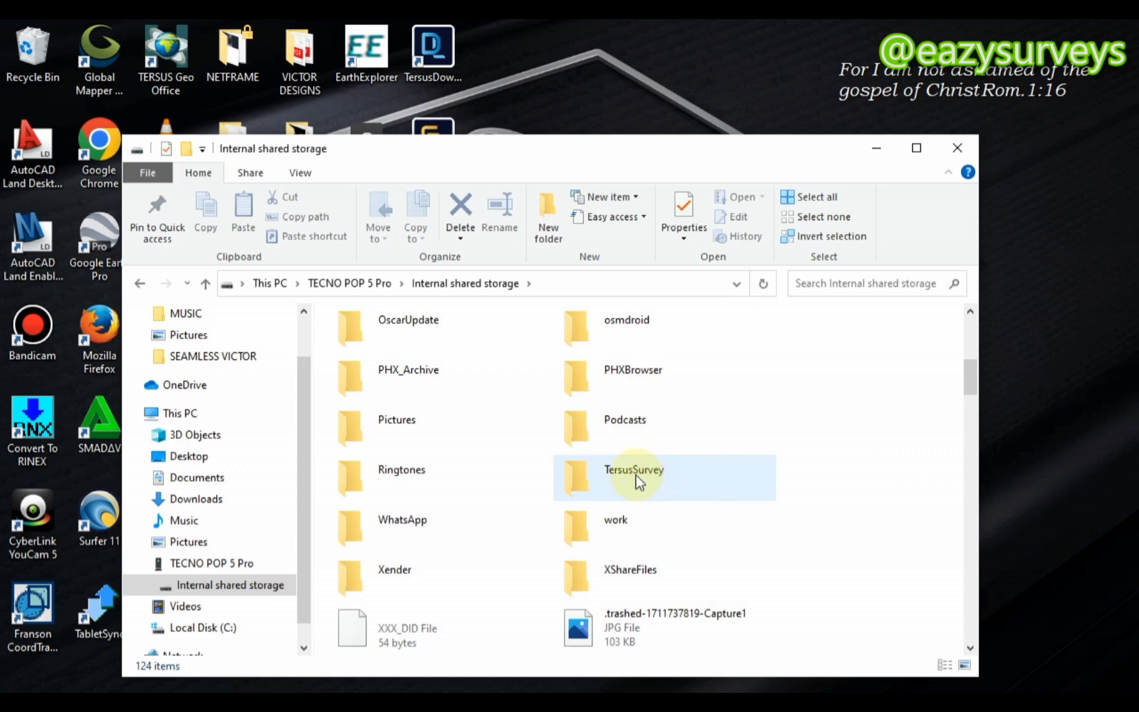
# Browse TersusSurvey > Projects > D11(2) > Export to find Export_YOUTUBE.dxf on the phone
pyautogui.doubleClick(633, 469)
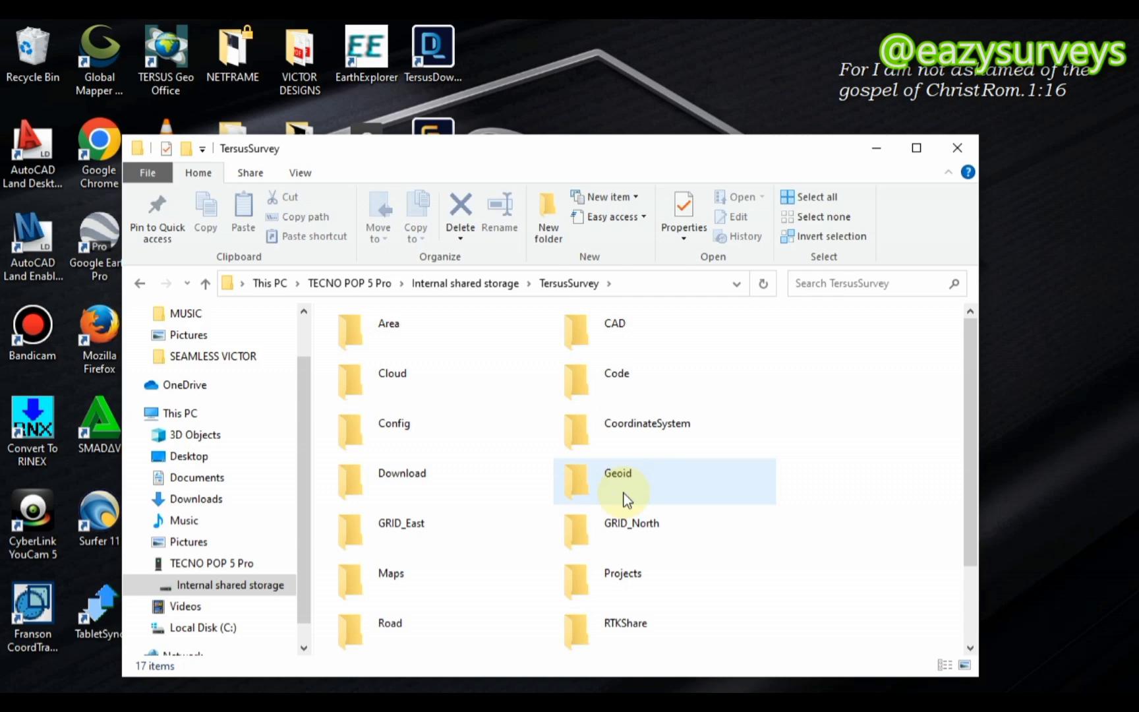
pyautogui.doubleClick(622, 572)
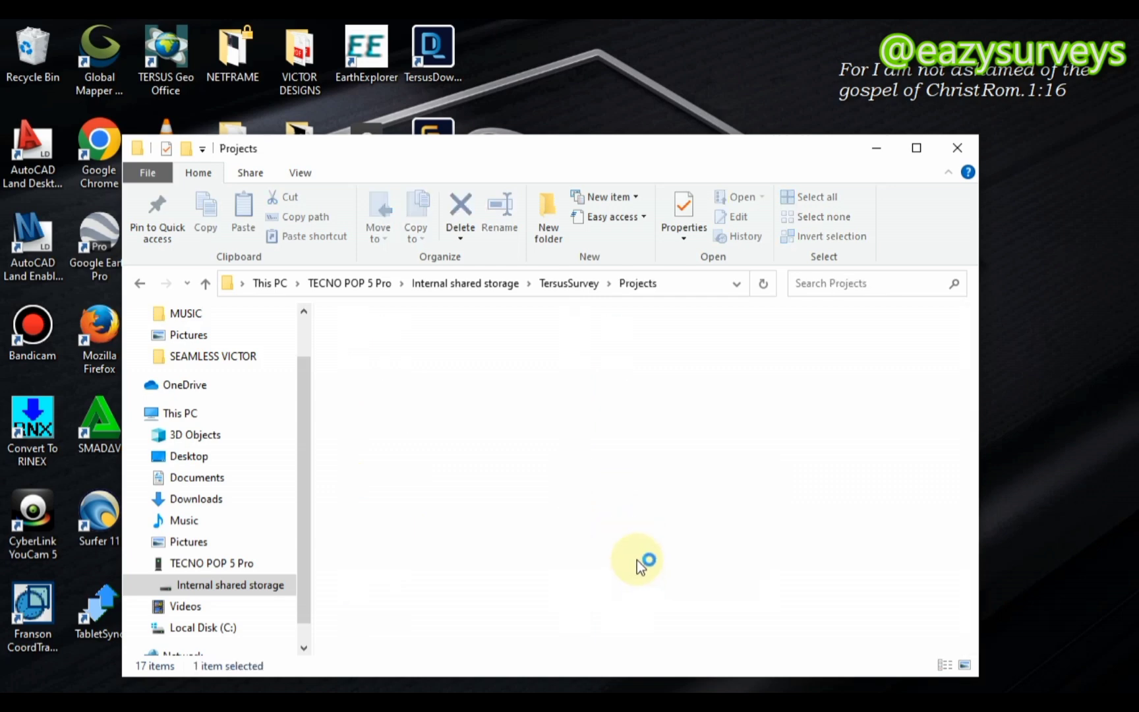
pyautogui.click(637, 474)
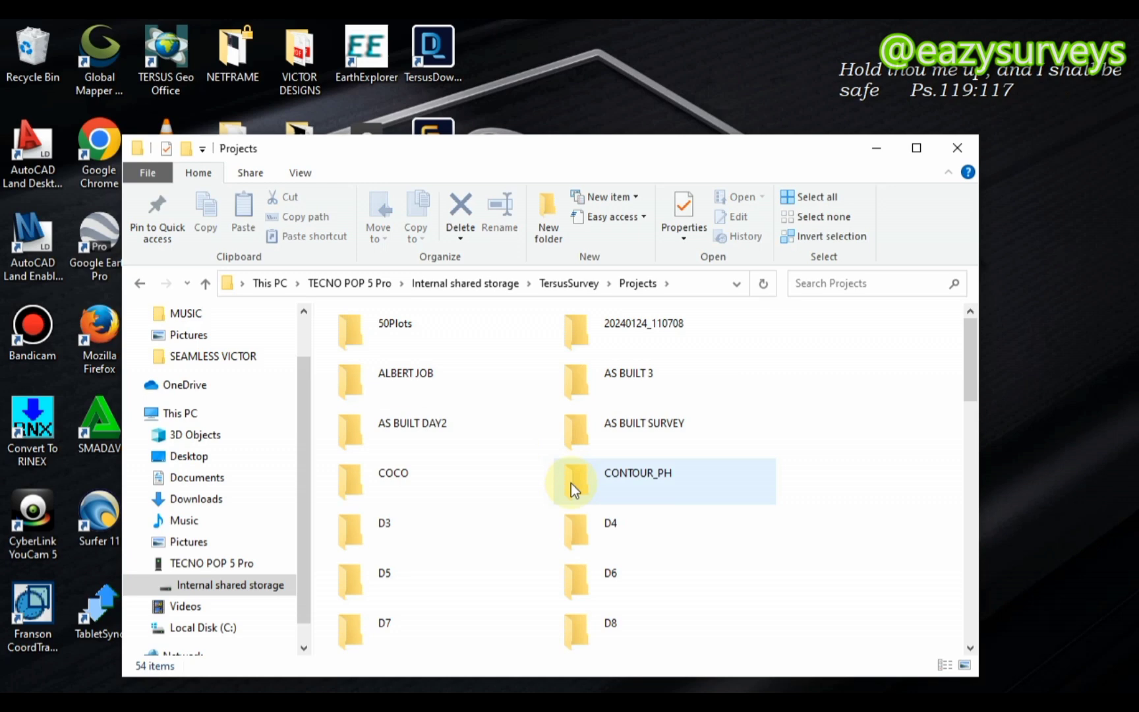
pyautogui.scroll(-3)
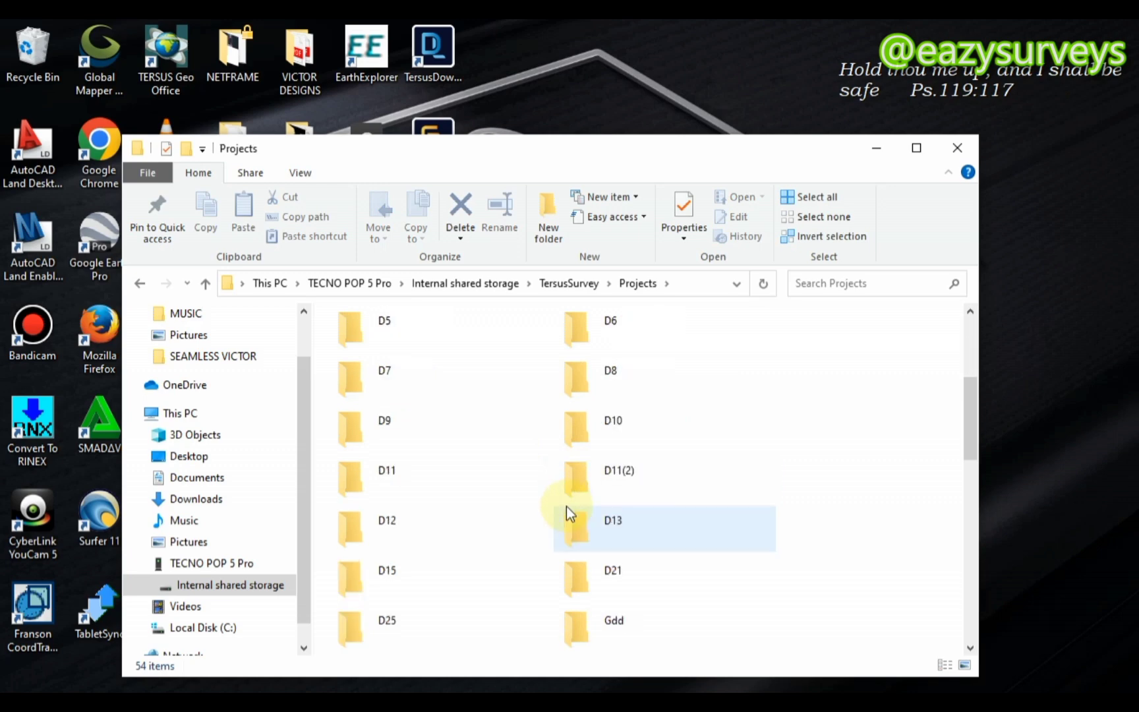
pyautogui.moveTo(598, 499)
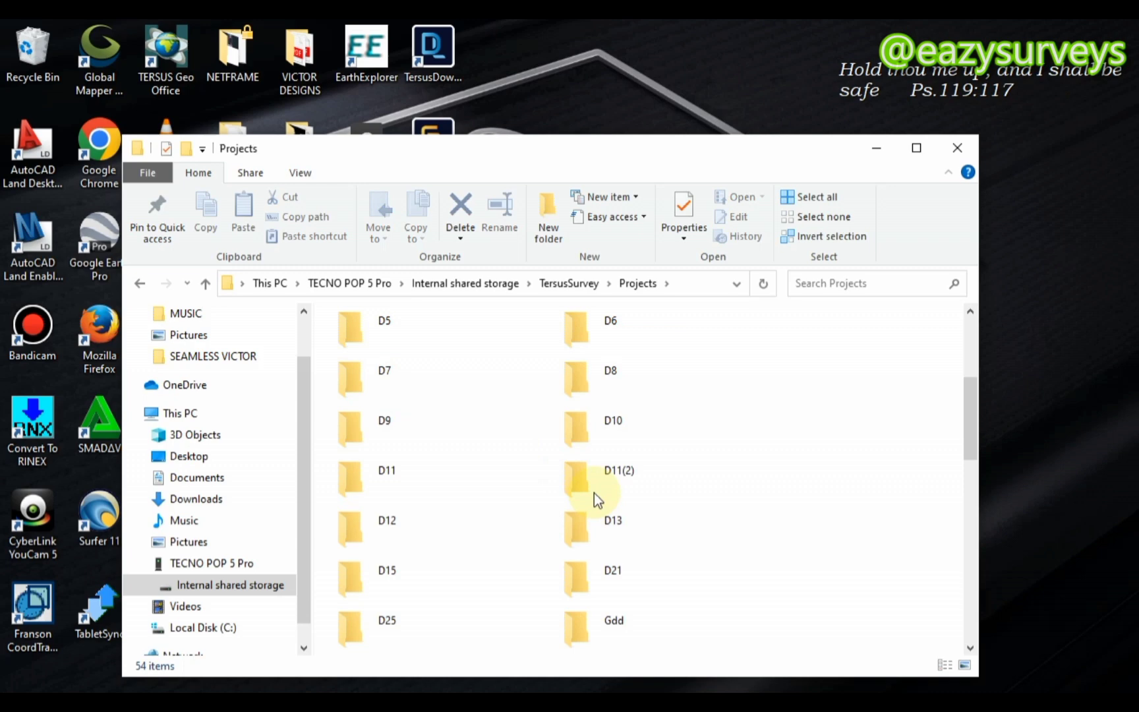
pyautogui.click(617, 477)
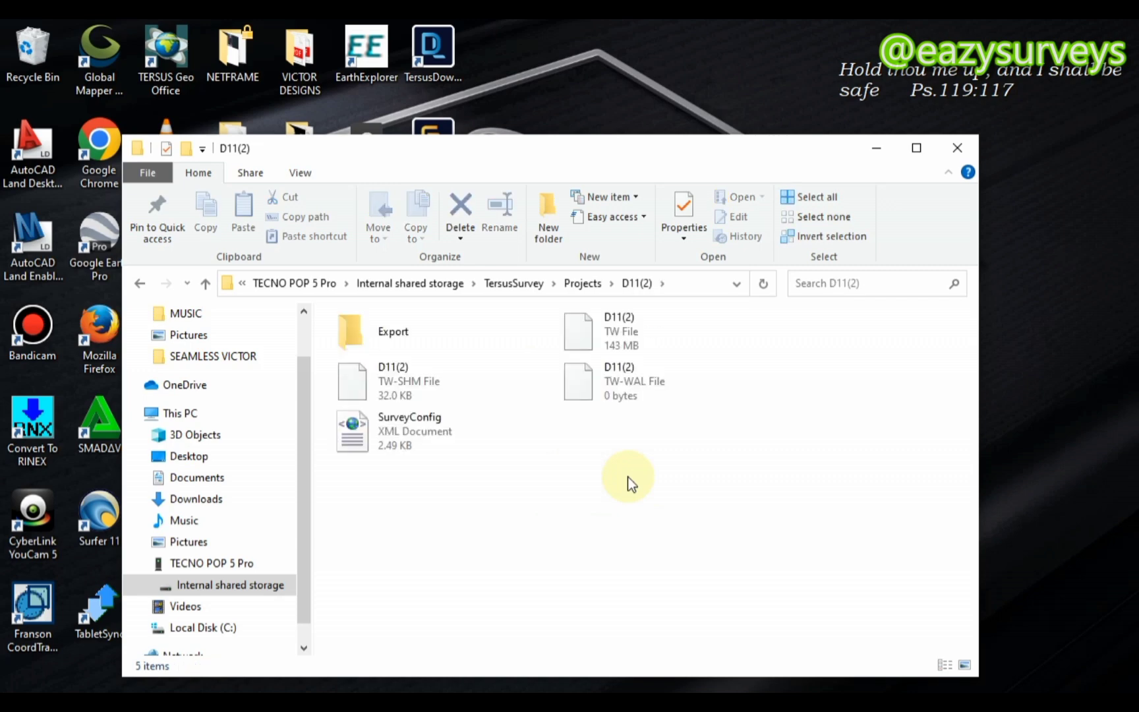
pyautogui.click(393, 331)
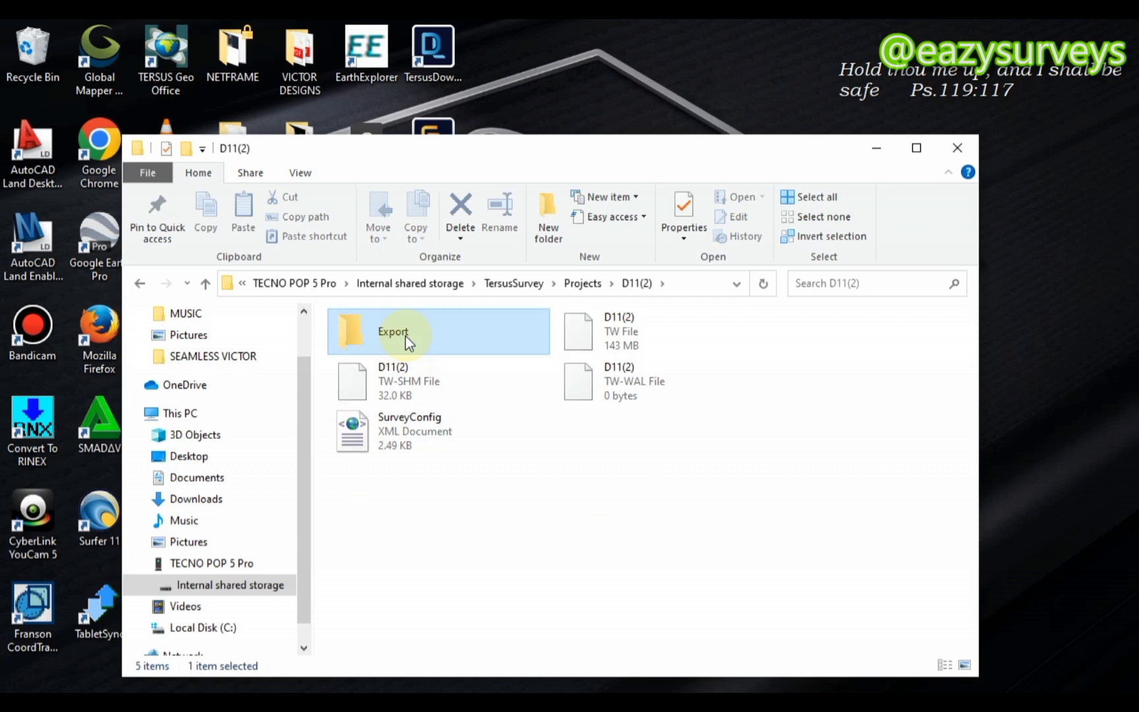
pyautogui.doubleClick(393, 331)
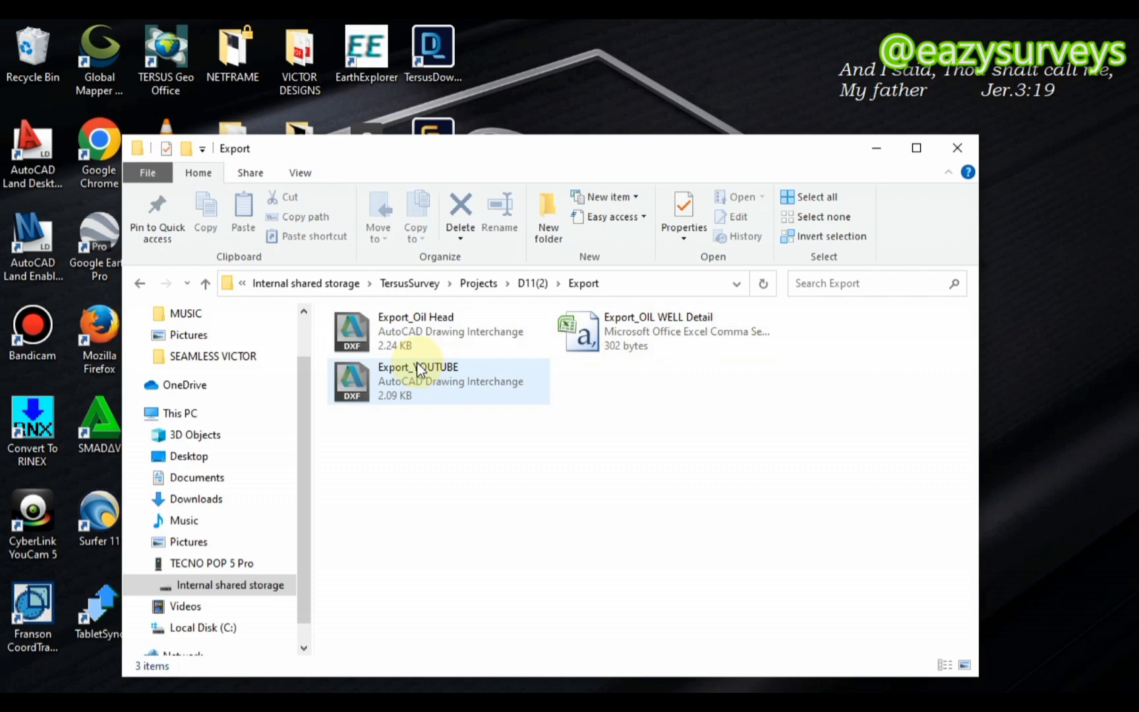
pyautogui.moveTo(423, 382)
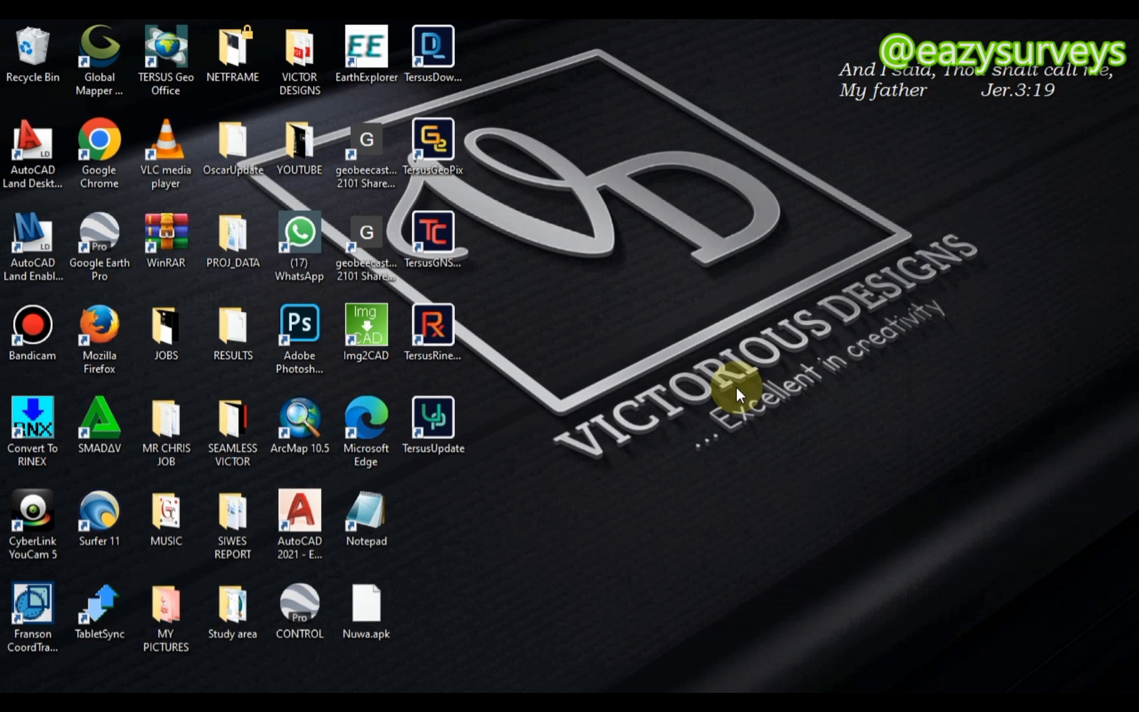
pyautogui.moveTo(669, 465)
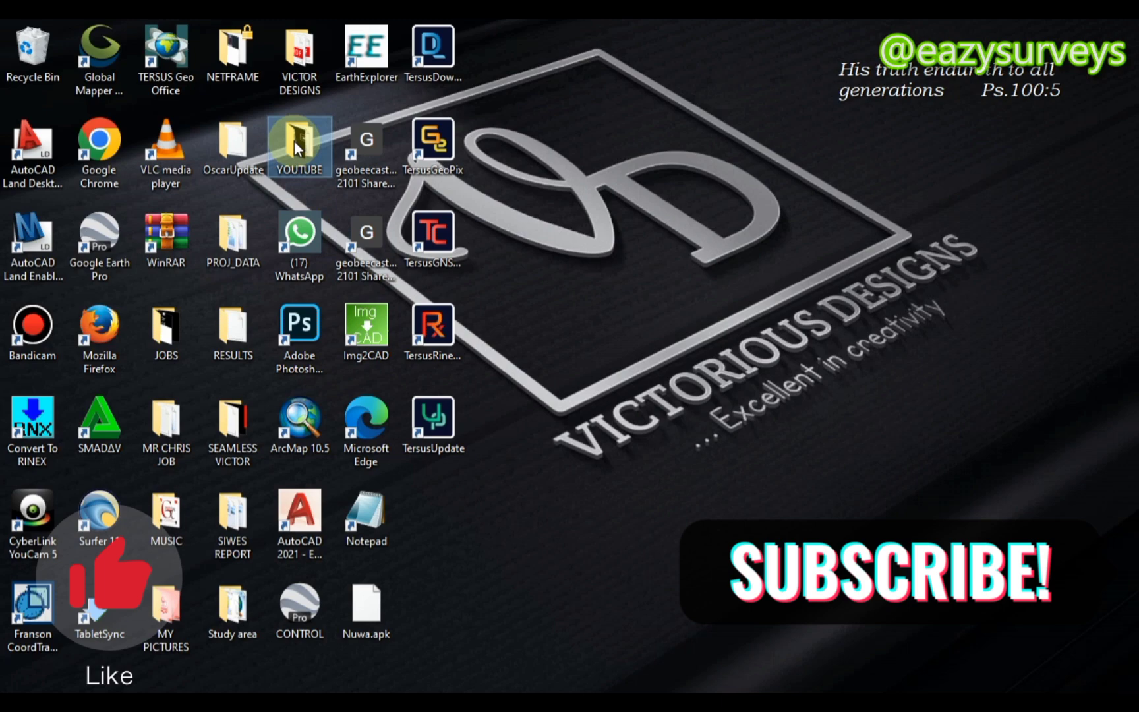
# In the desktop YOUTUBE folder, locate Export_YOUTUBE.dxf and launch it in AutoCAD
pyautogui.rightClick(298, 145)
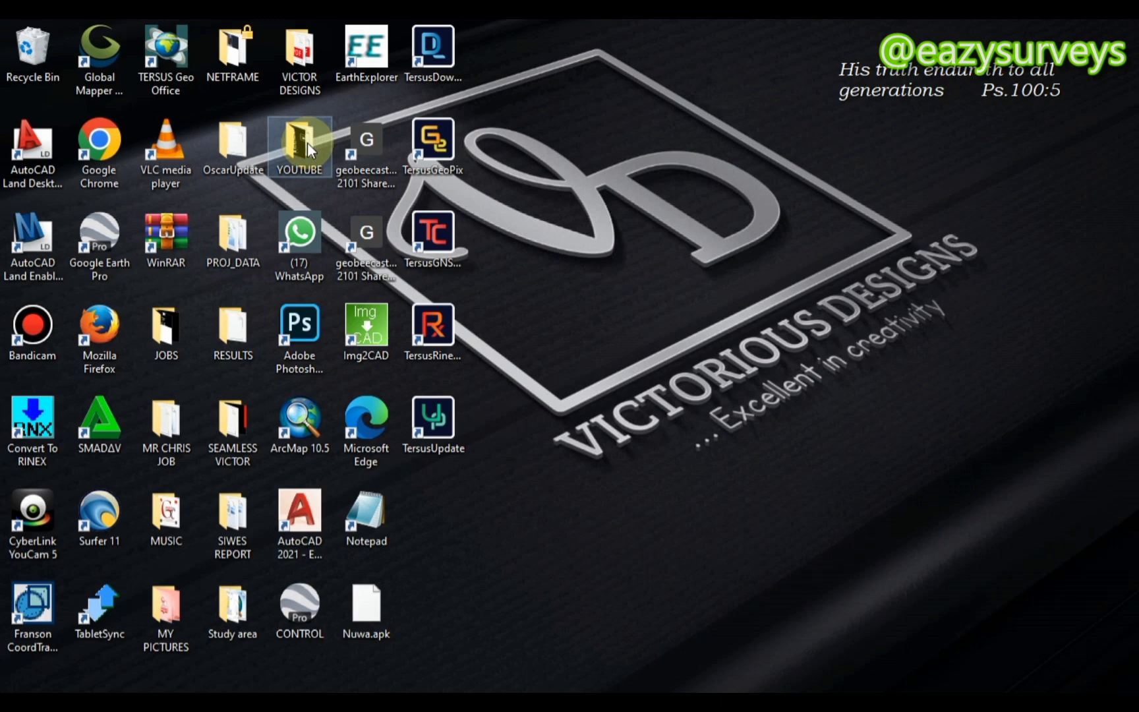
pyautogui.doubleClick(298, 145)
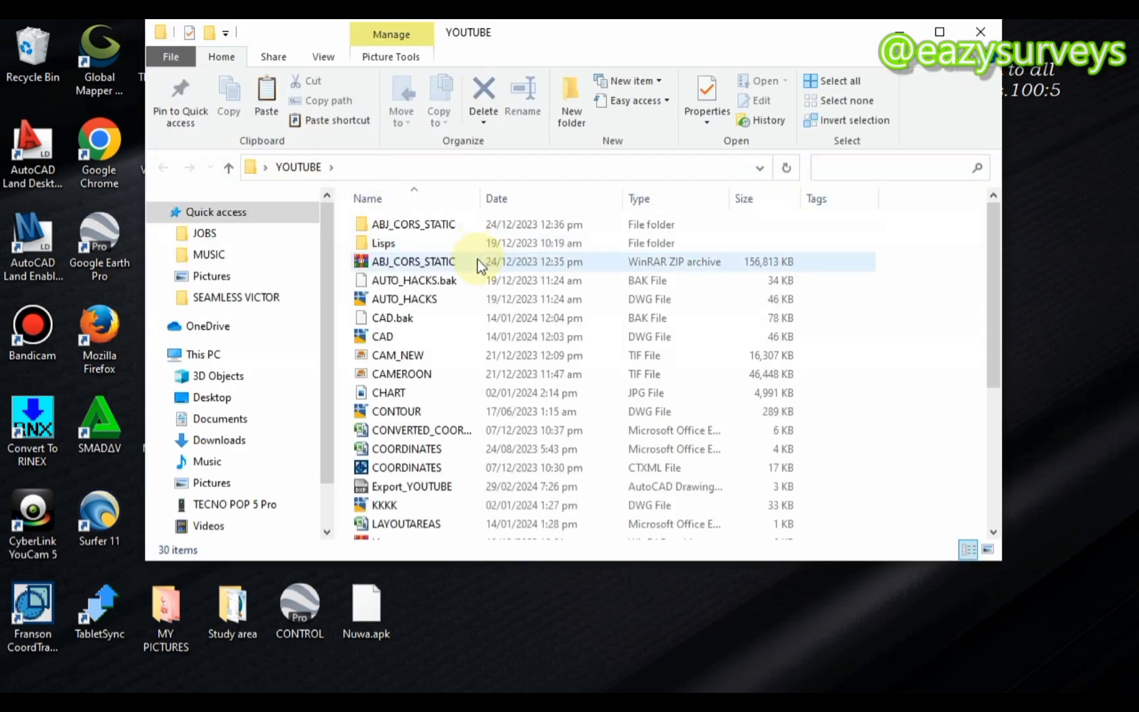
pyautogui.scroll(-3)
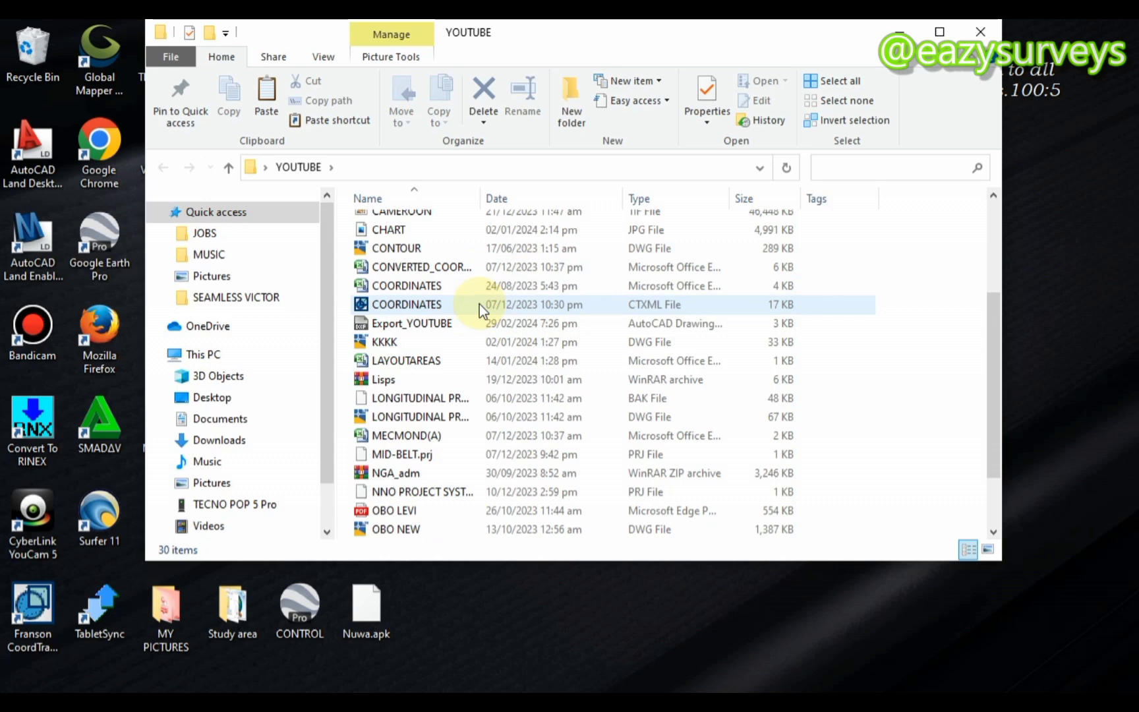
pyautogui.scroll(3)
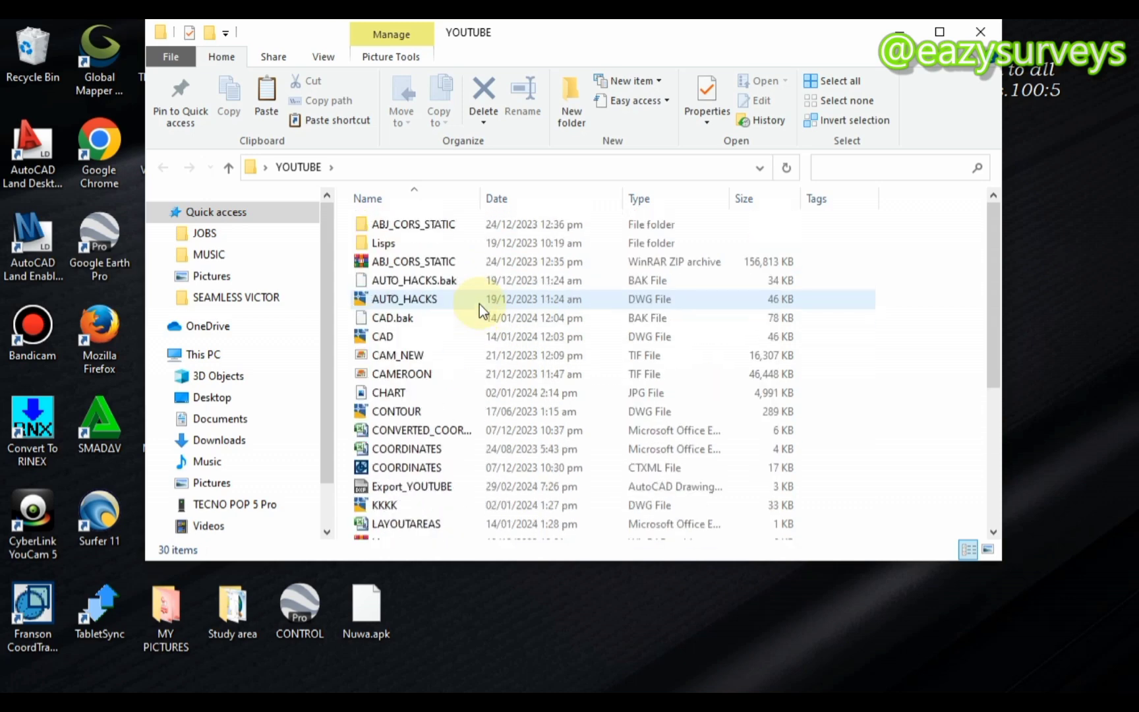
pyautogui.scroll(-3)
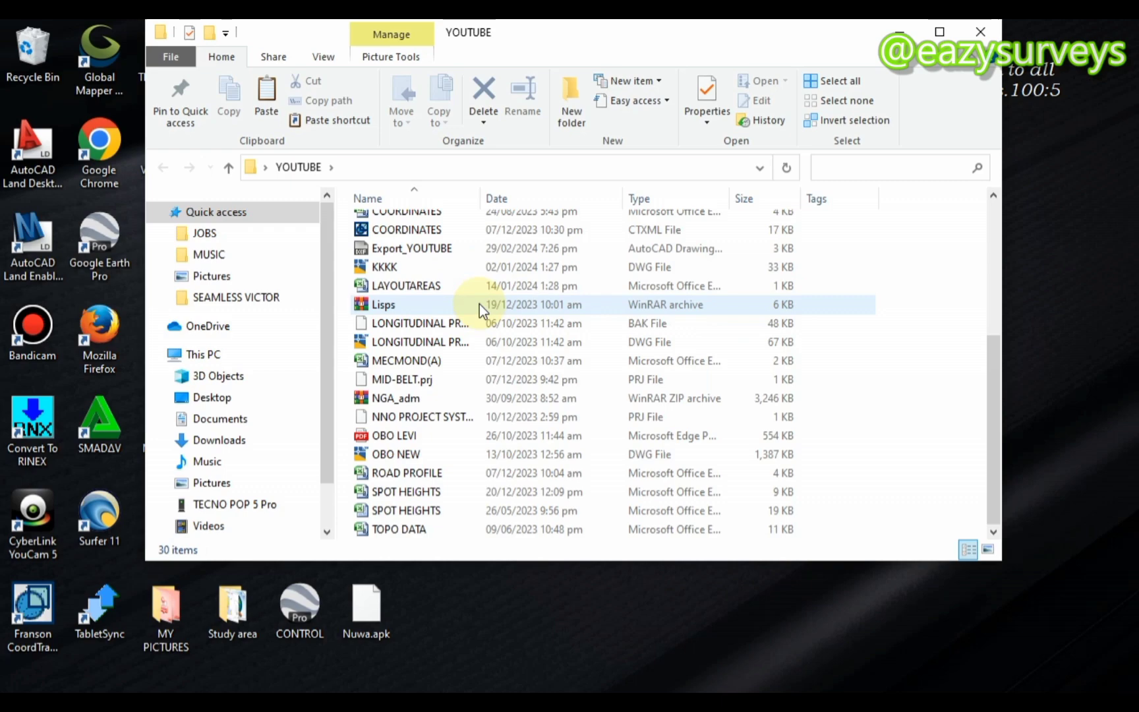
pyautogui.click(412, 247)
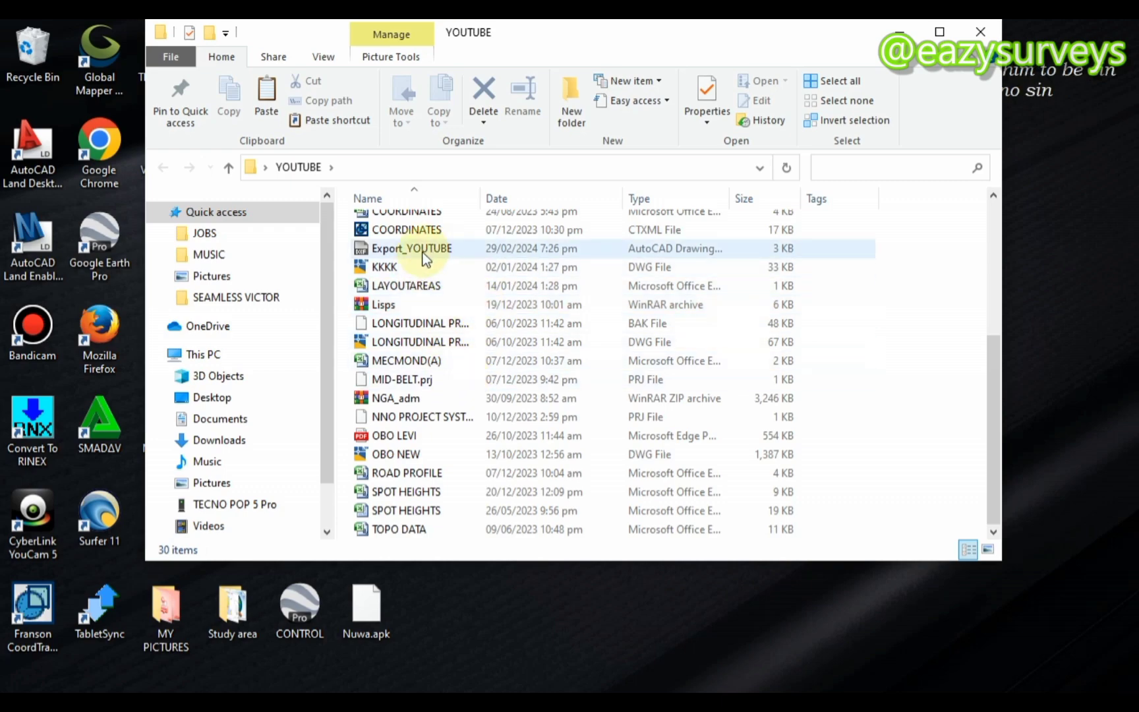
pyautogui.click(411, 248)
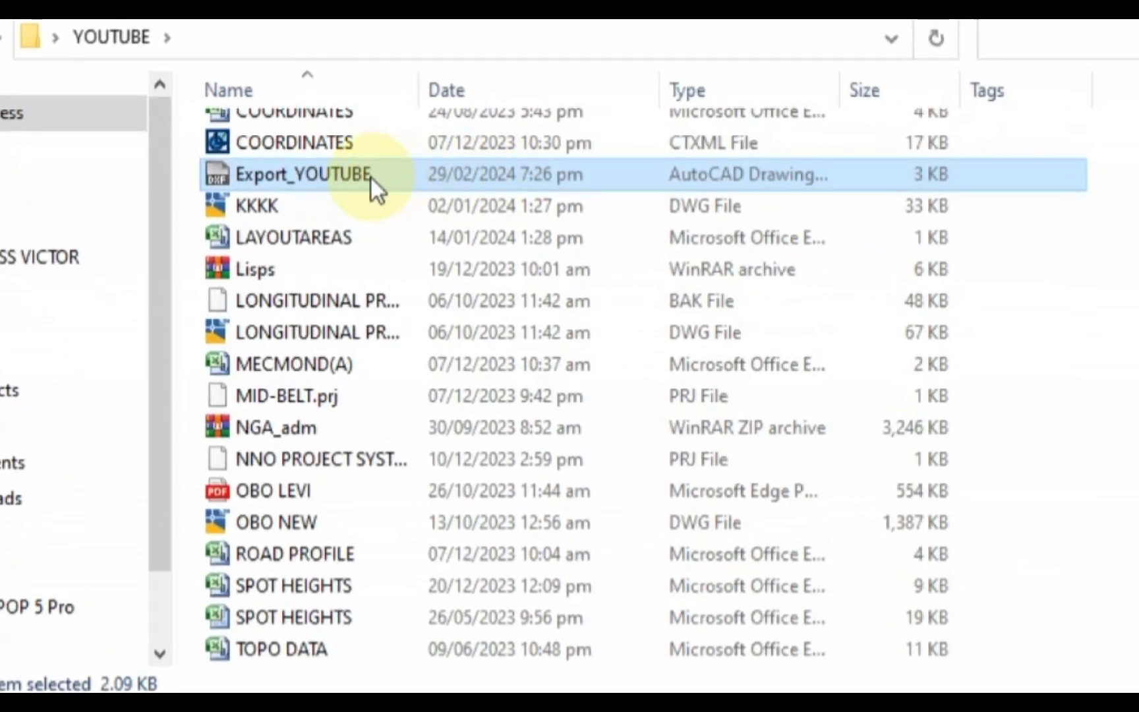
pyautogui.doubleClick(302, 174)
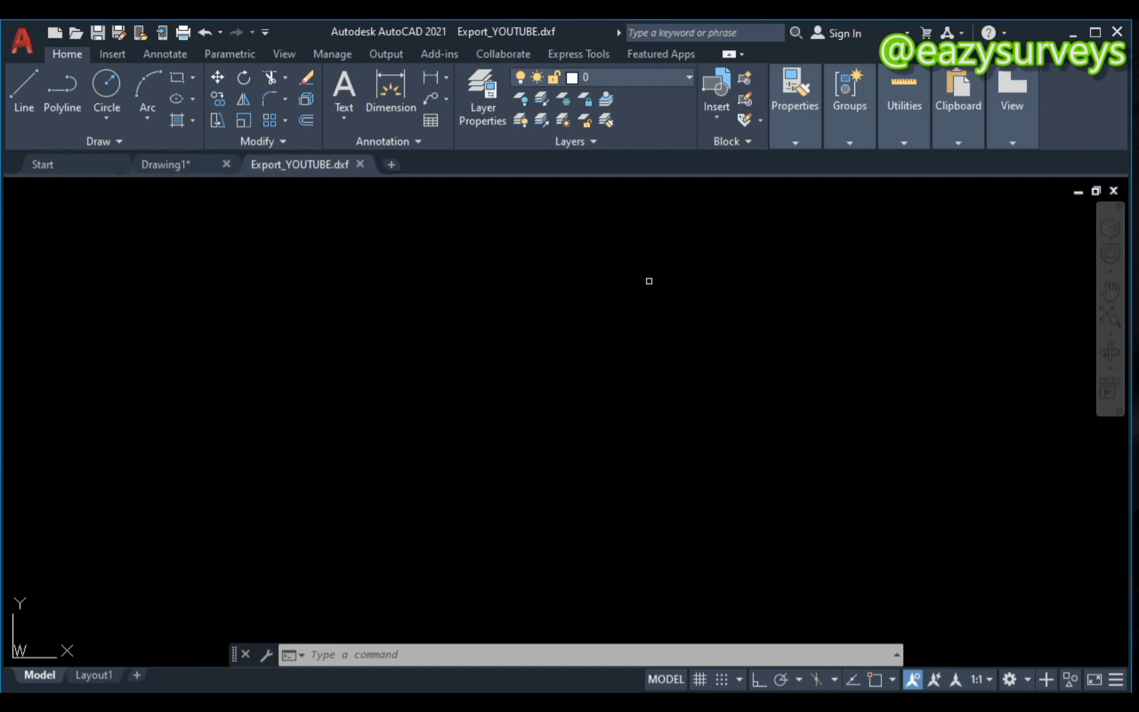
pyautogui.moveTo(595, 356)
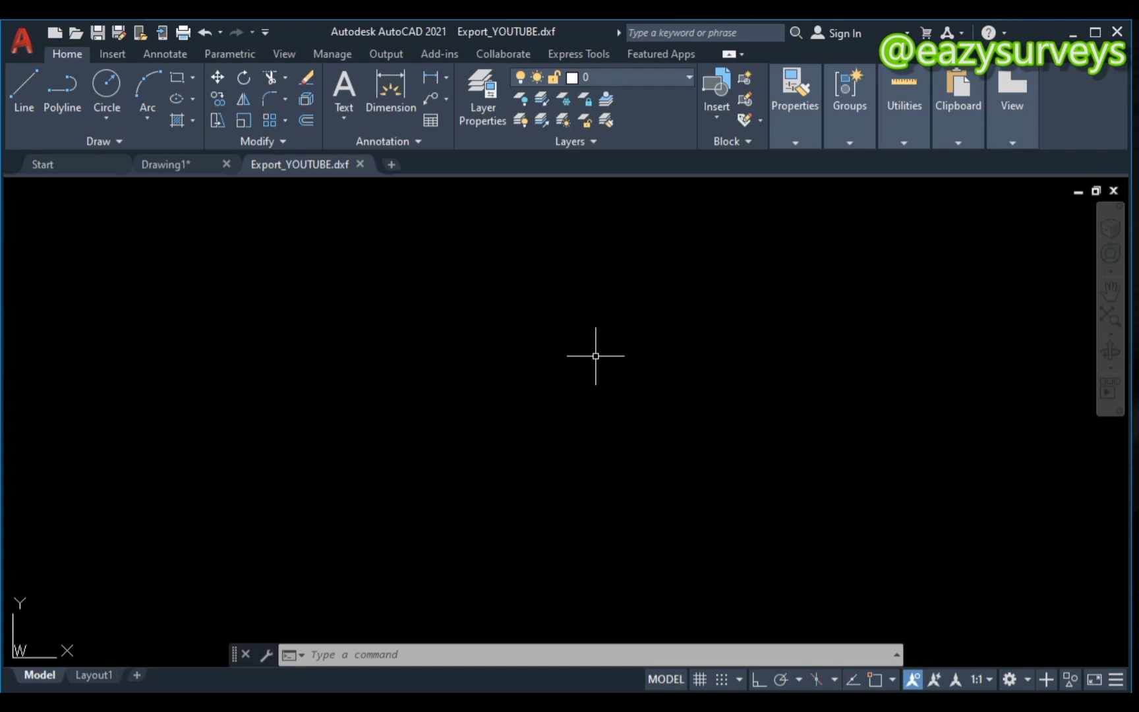
pyautogui.moveTo(1109, 318)
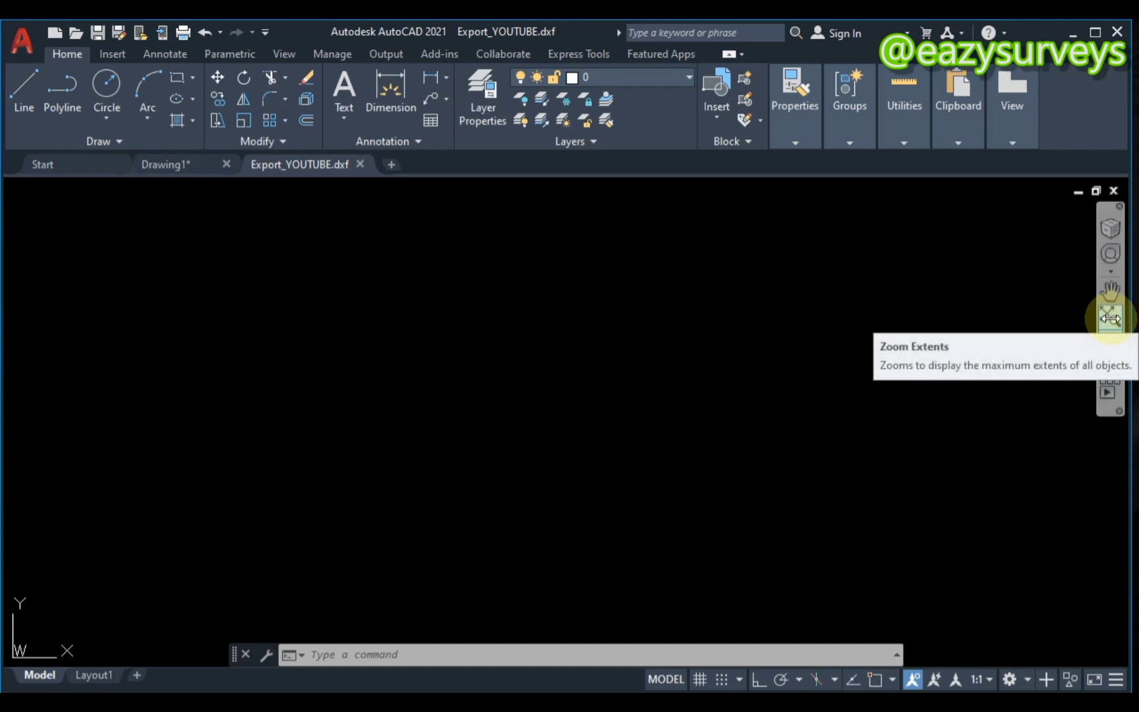
# Zoom Extents around the erasure of stray objects so only the survey point cluster is in view
pyautogui.click(1109, 318)
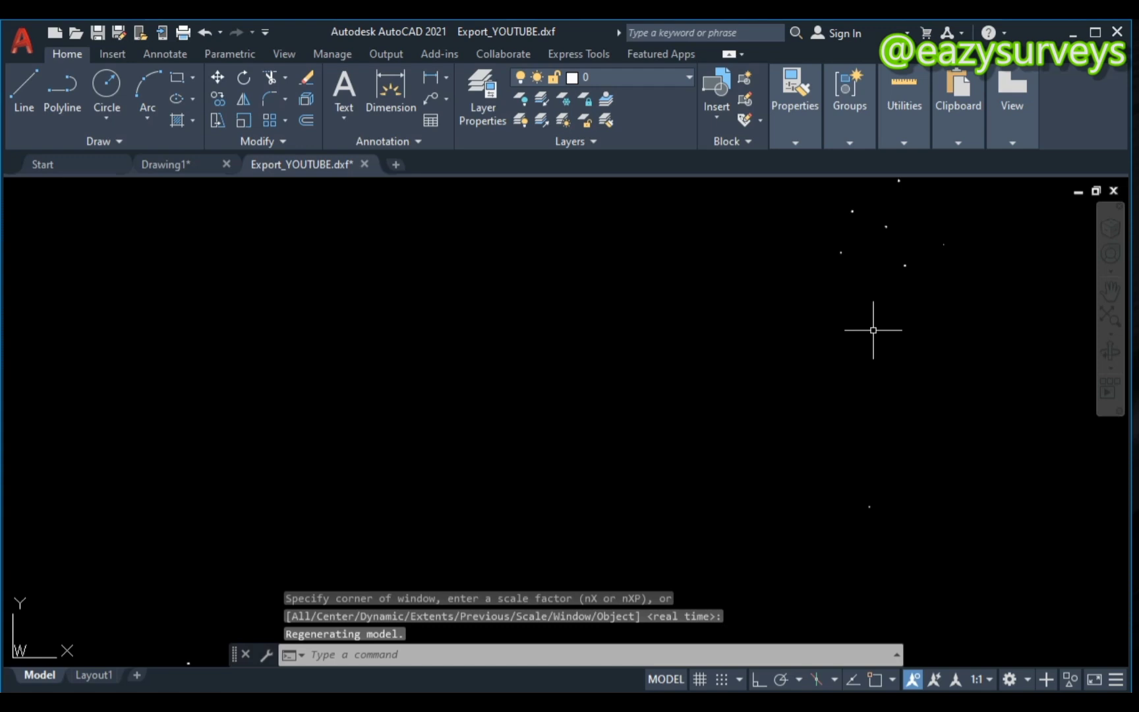
pyautogui.moveTo(675, 347)
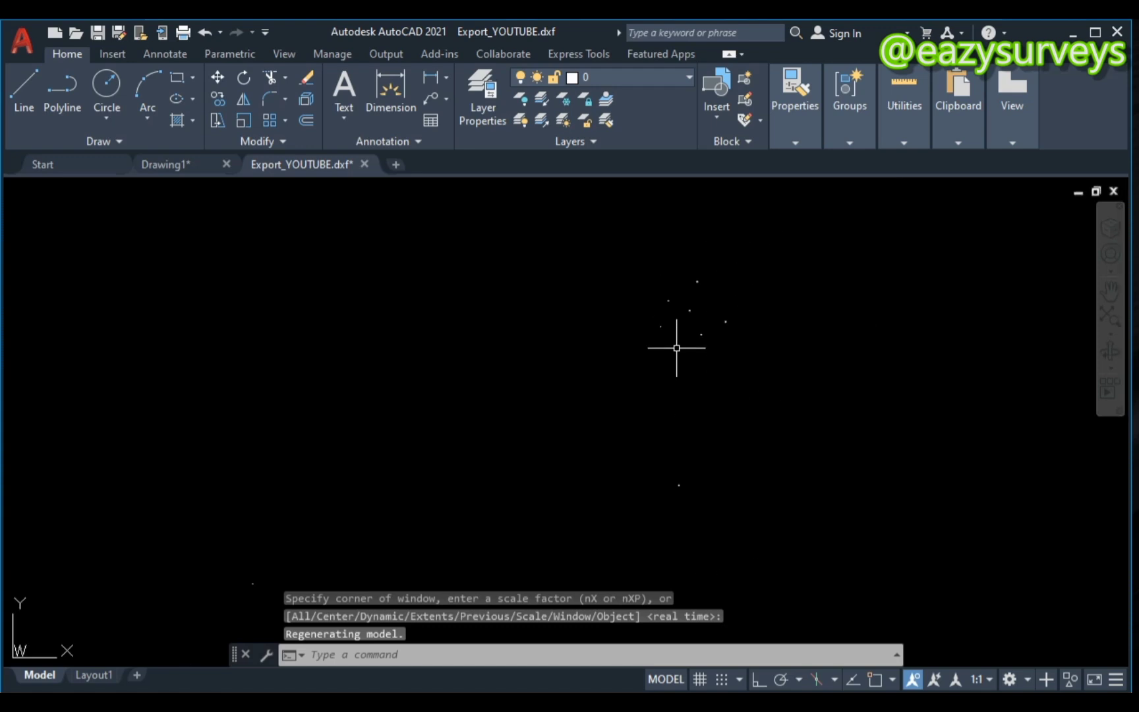
pyautogui.moveTo(651, 392)
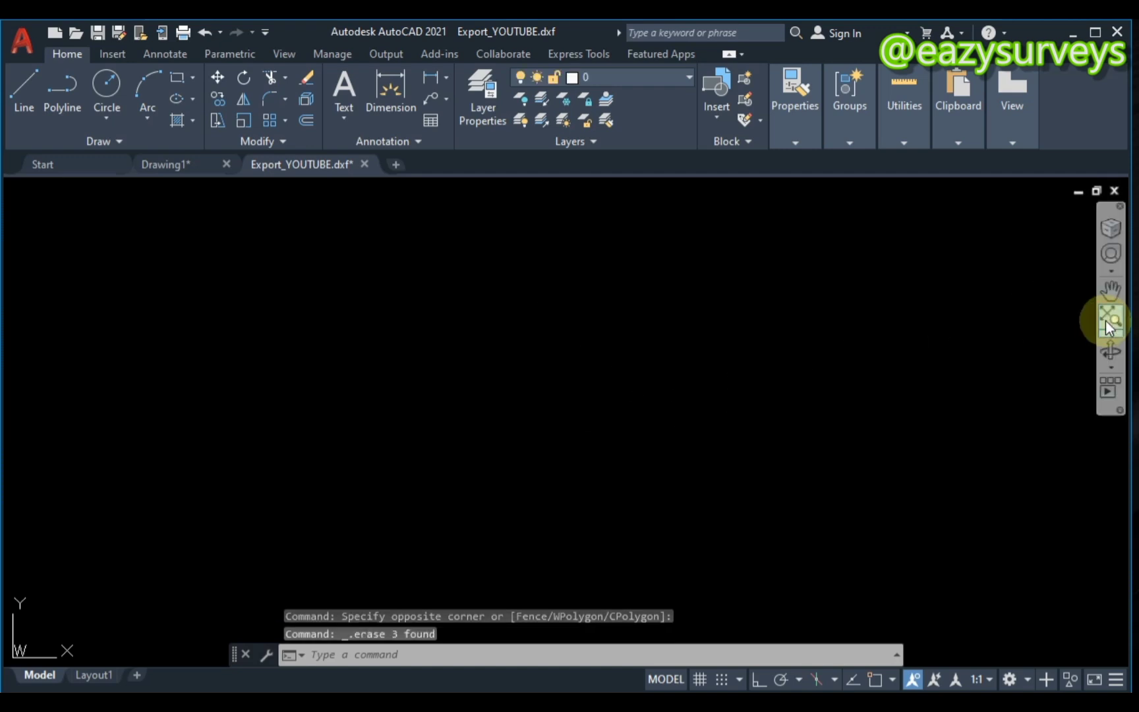
pyautogui.click(1110, 319)
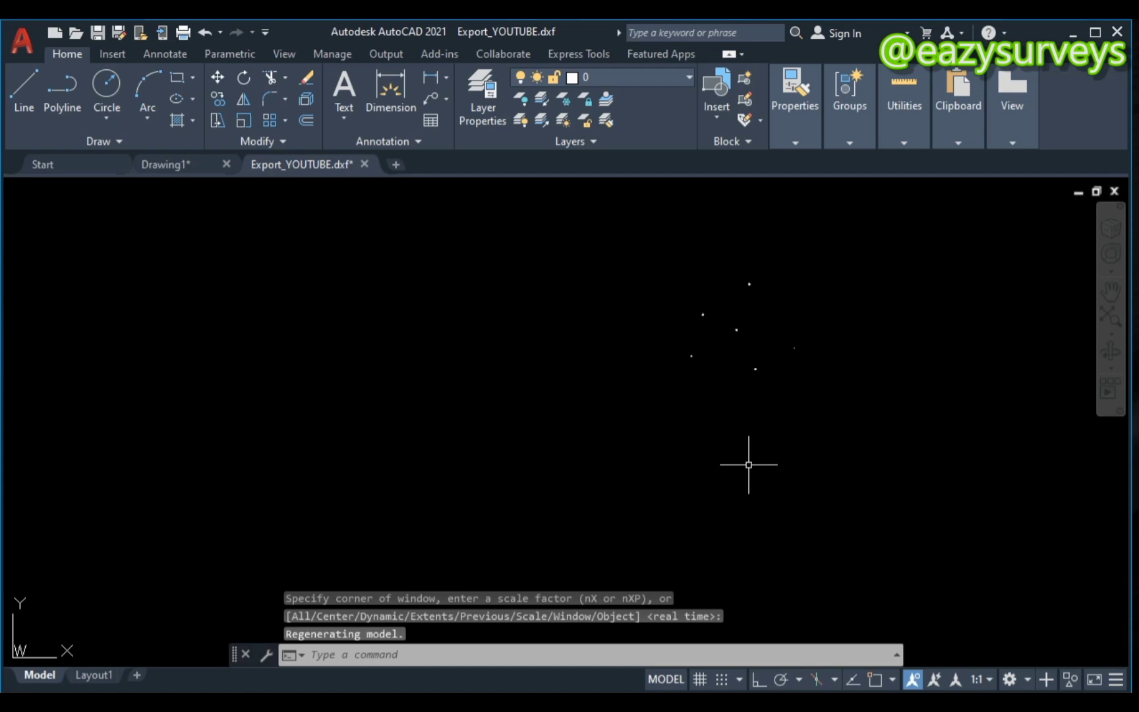
pyautogui.moveTo(610, 558)
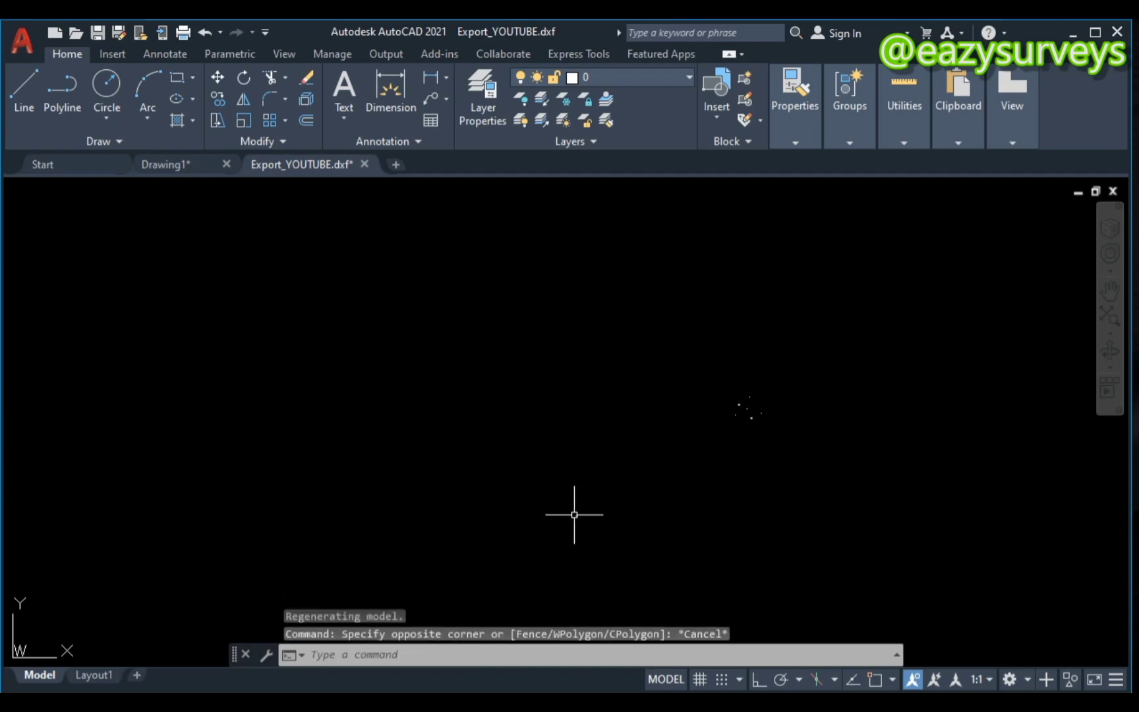
pyautogui.moveTo(559, 499)
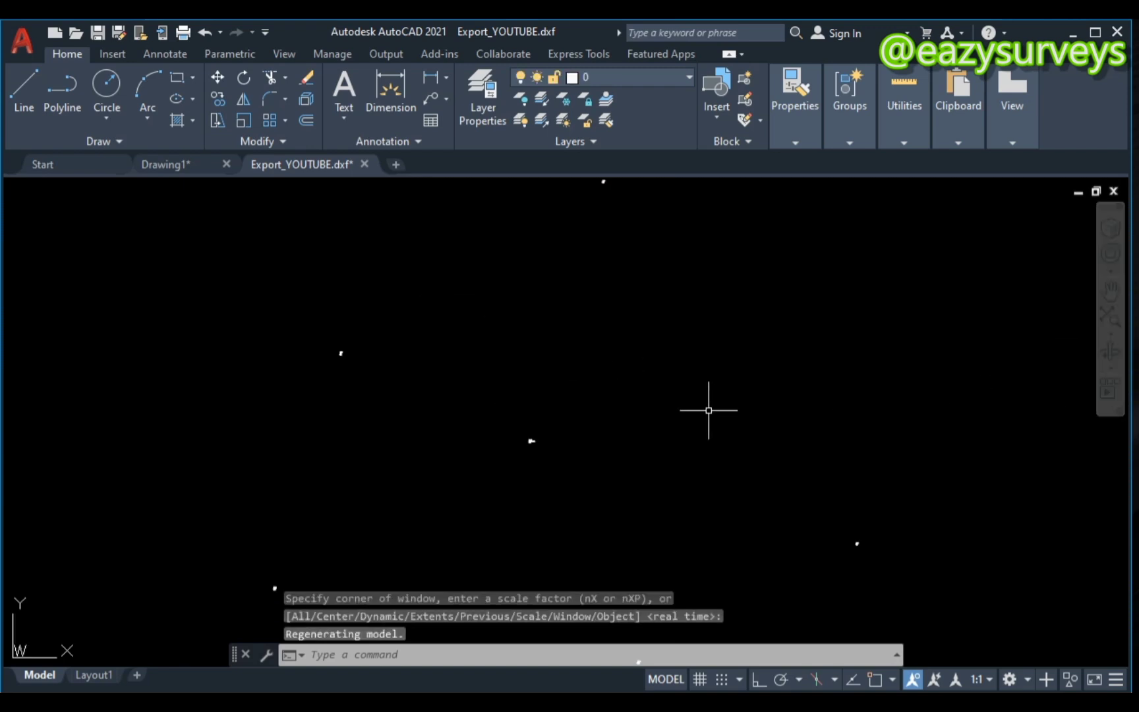
pyautogui.moveTo(514, 426)
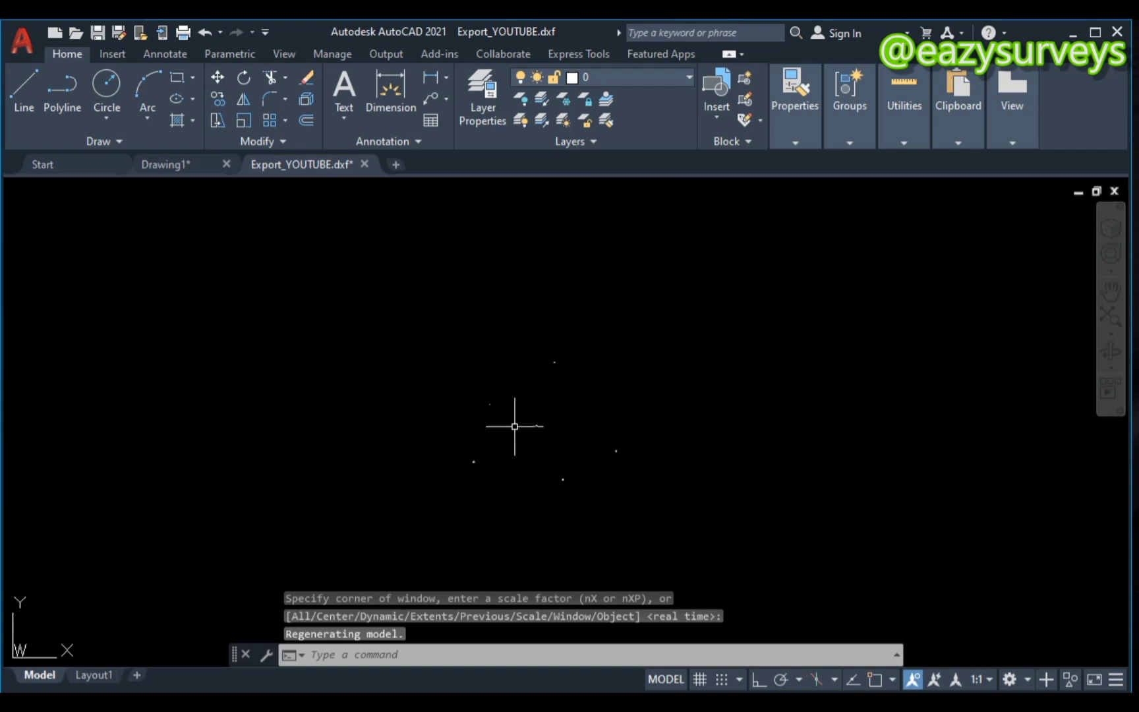
pyautogui.moveTo(500, 455)
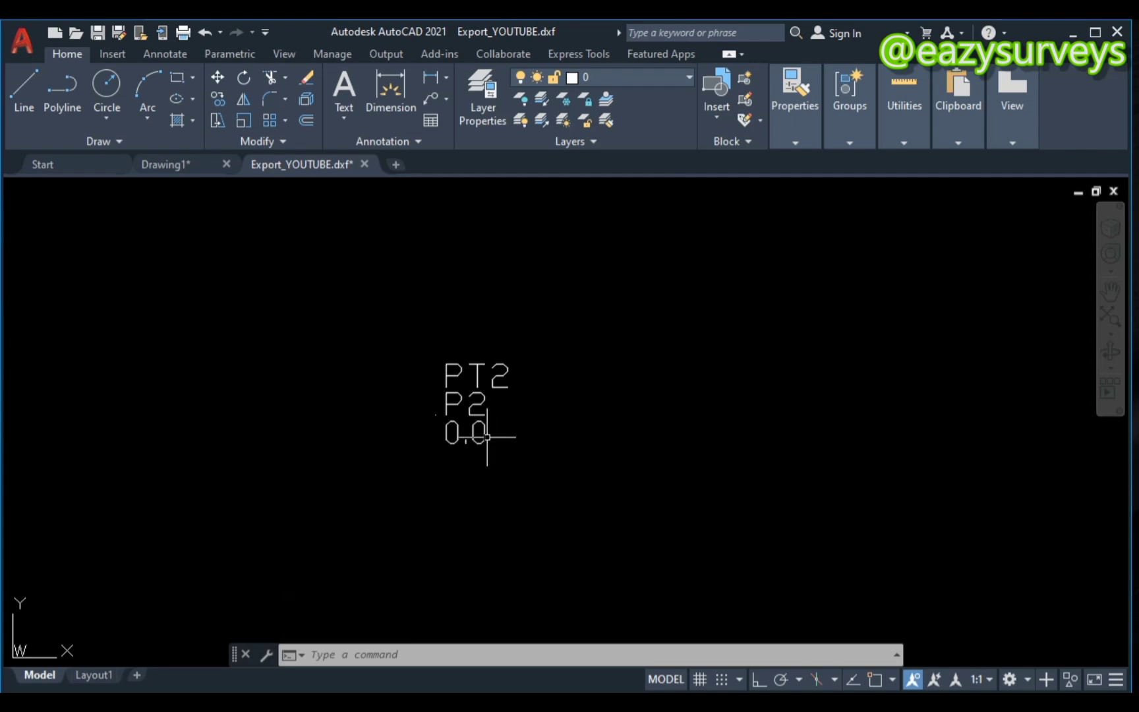
pyautogui.moveTo(405, 419)
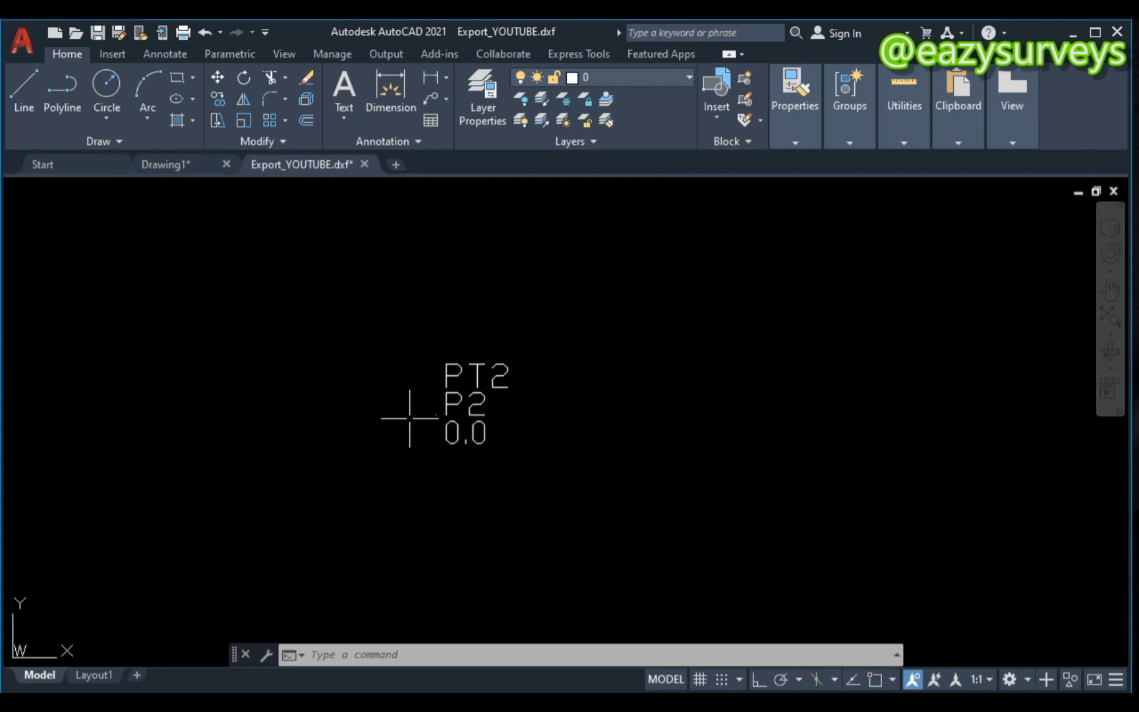
pyautogui.moveTo(430, 417)
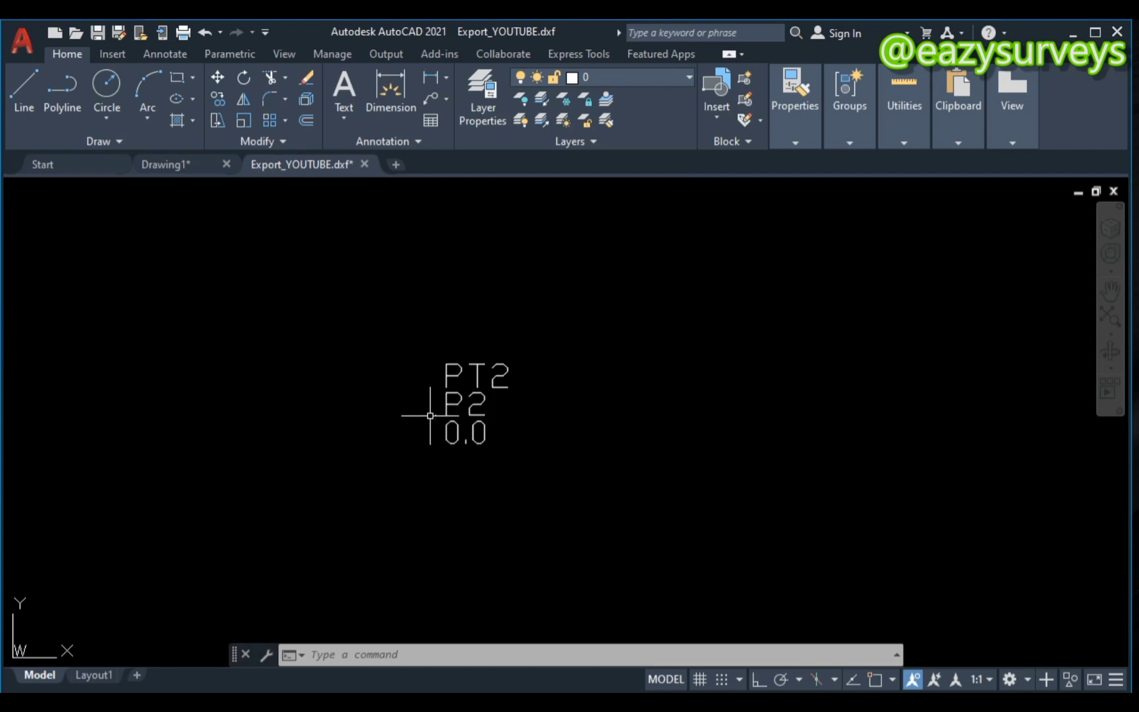
pyautogui.moveTo(346, 411)
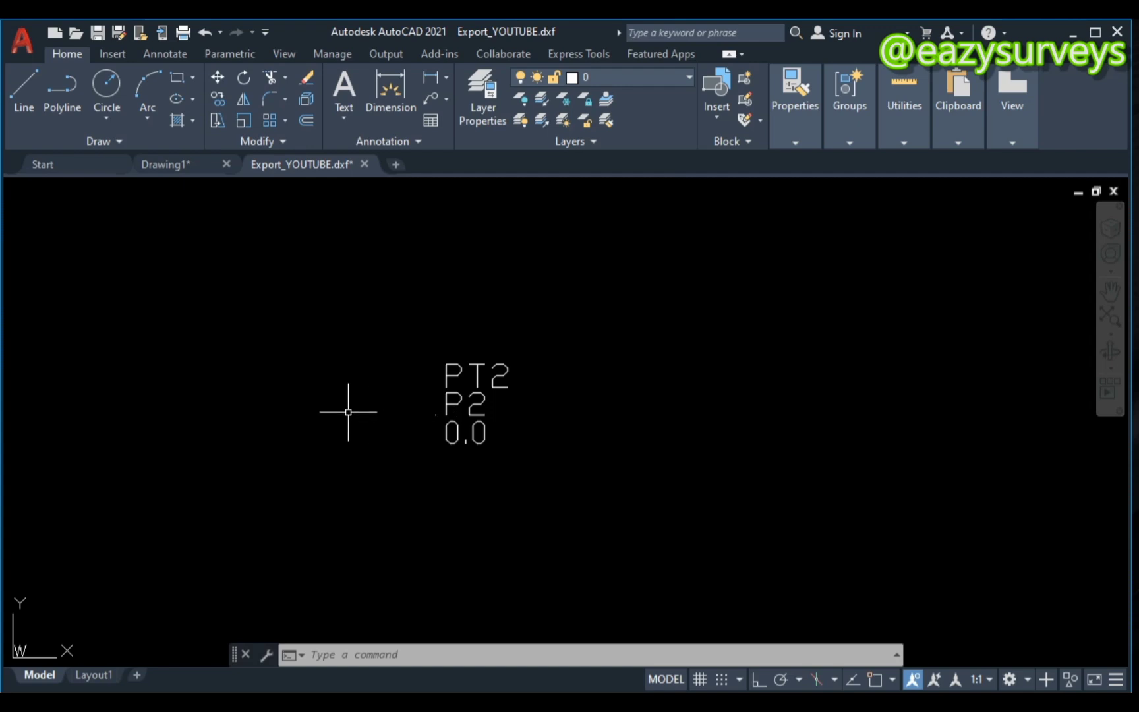
# Set Point Style to the square marker at size 2 in absolute units via Utilities
pyautogui.click(904, 144)
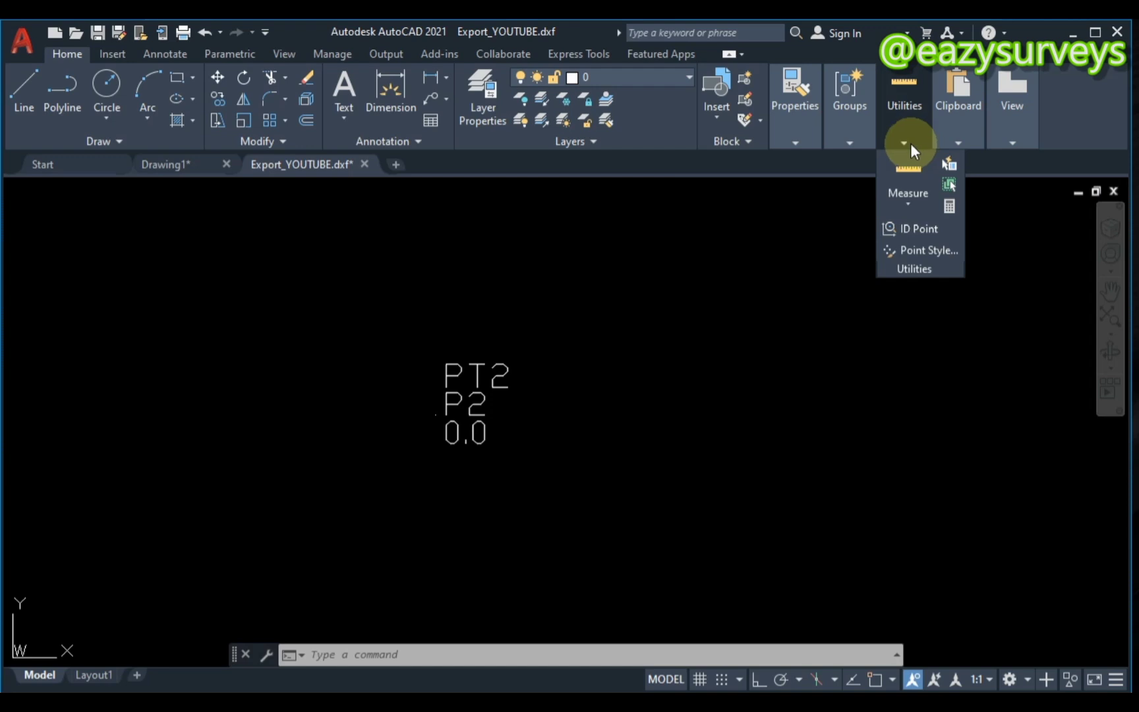
pyautogui.moveTo(928, 250)
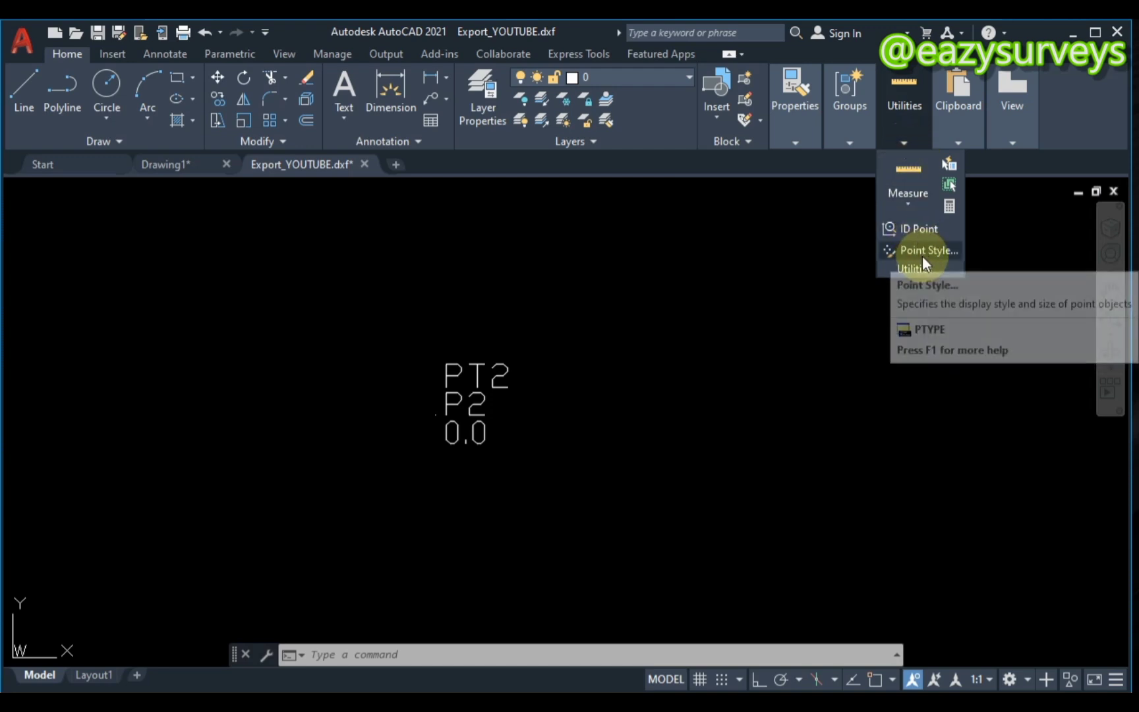
pyautogui.click(928, 250)
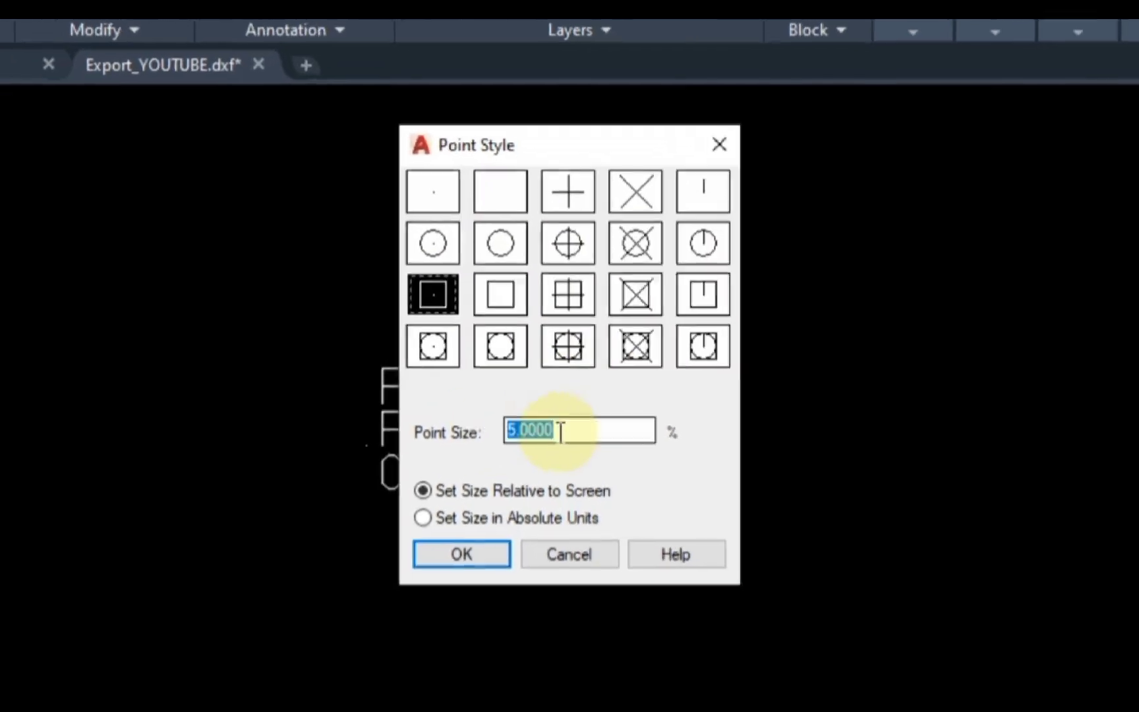
pyautogui.write('2')
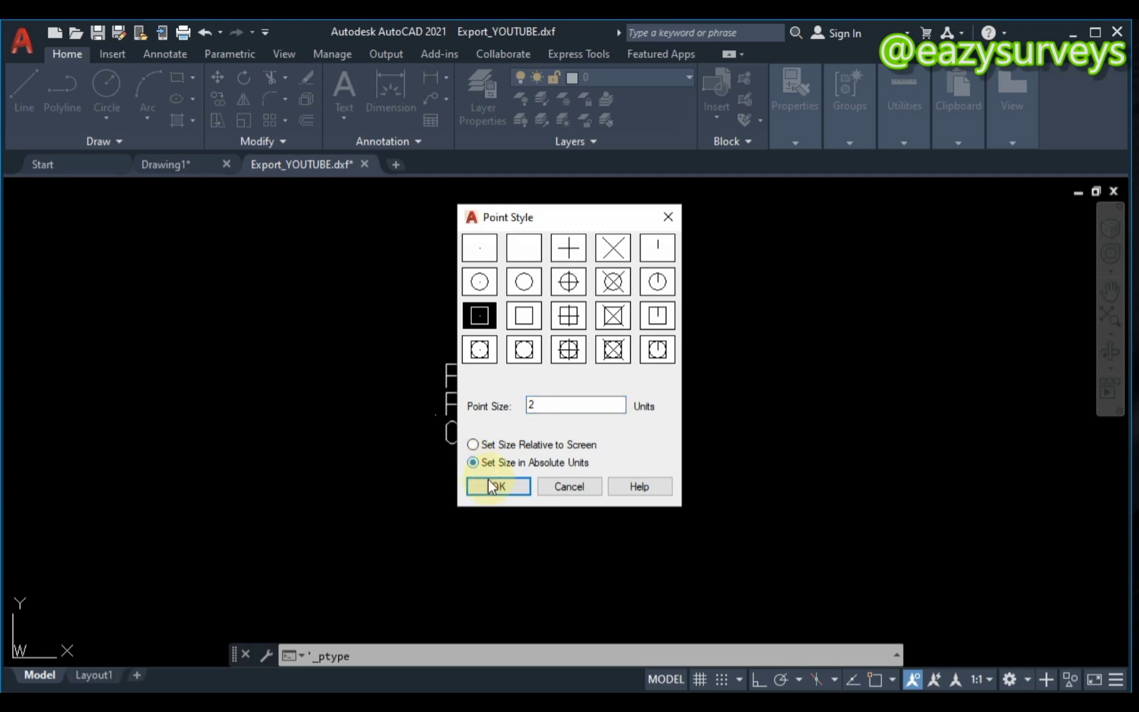
pyautogui.click(499, 486)
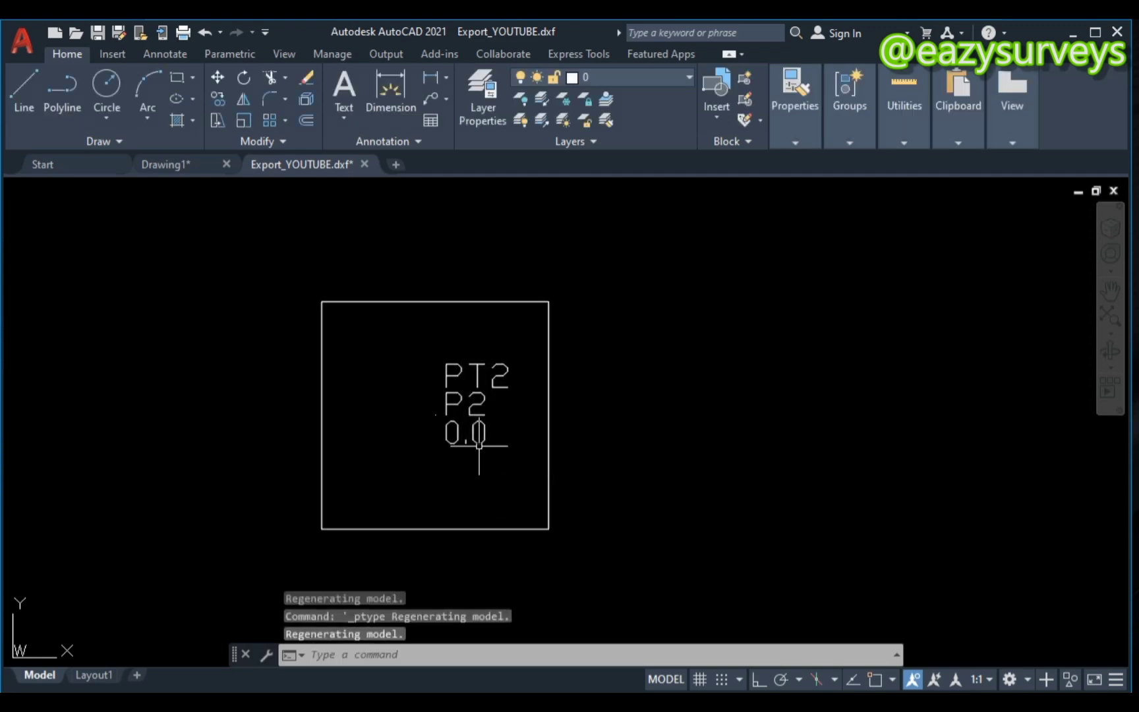
pyautogui.moveTo(418, 298)
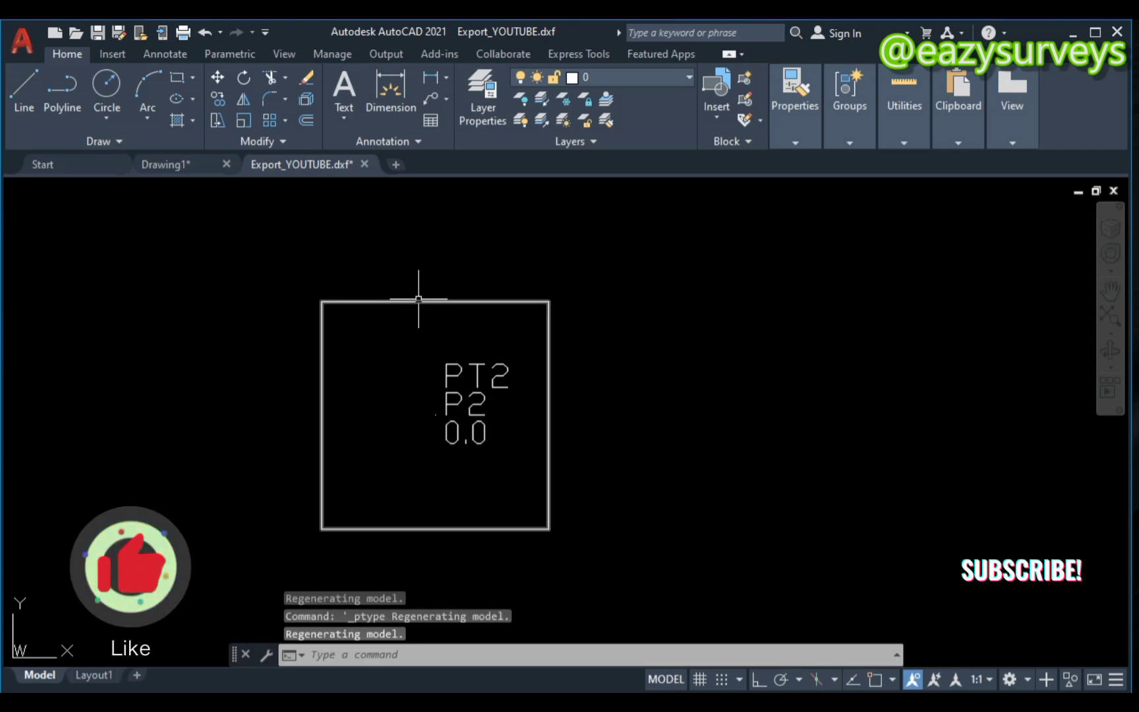
pyautogui.moveTo(433, 420)
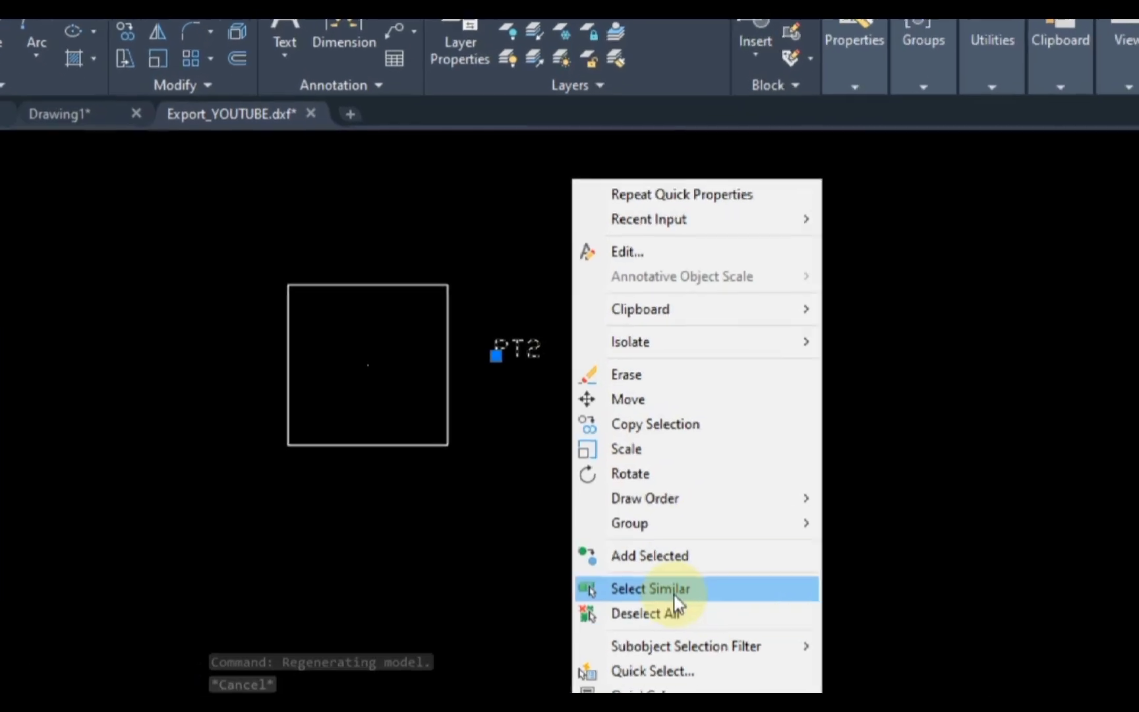
# Select all labels similar to PT2 and set their Quick Properties height to 1.2
pyautogui.click(650, 588)
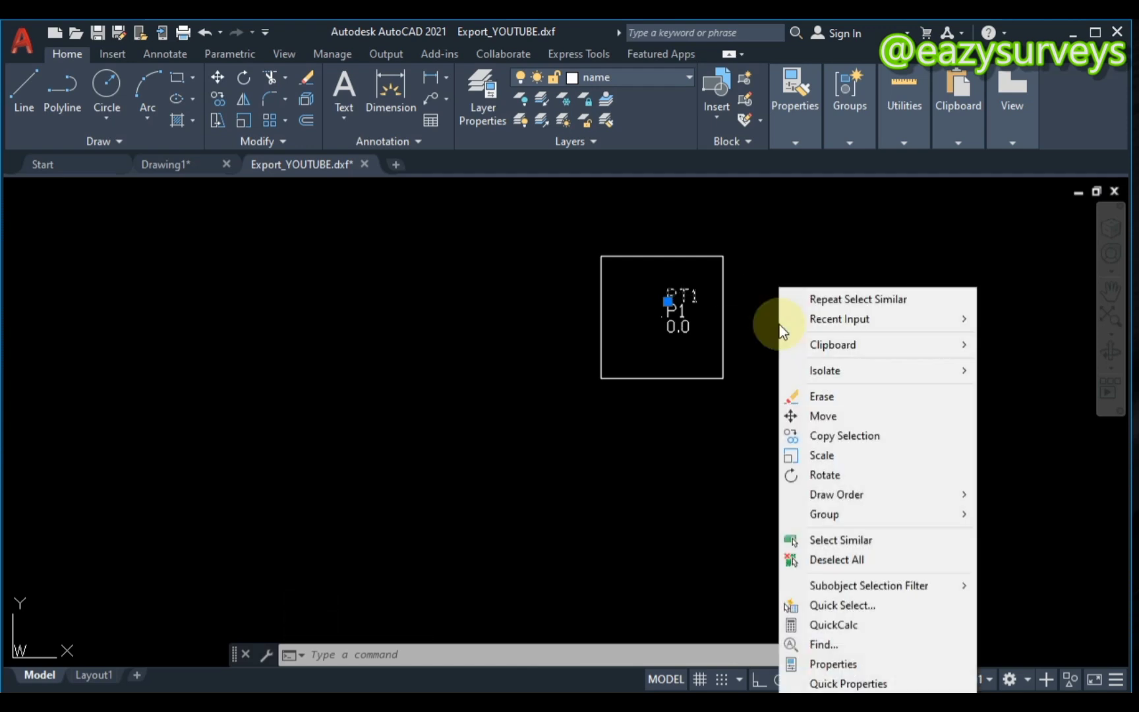
pyautogui.moveTo(824, 626)
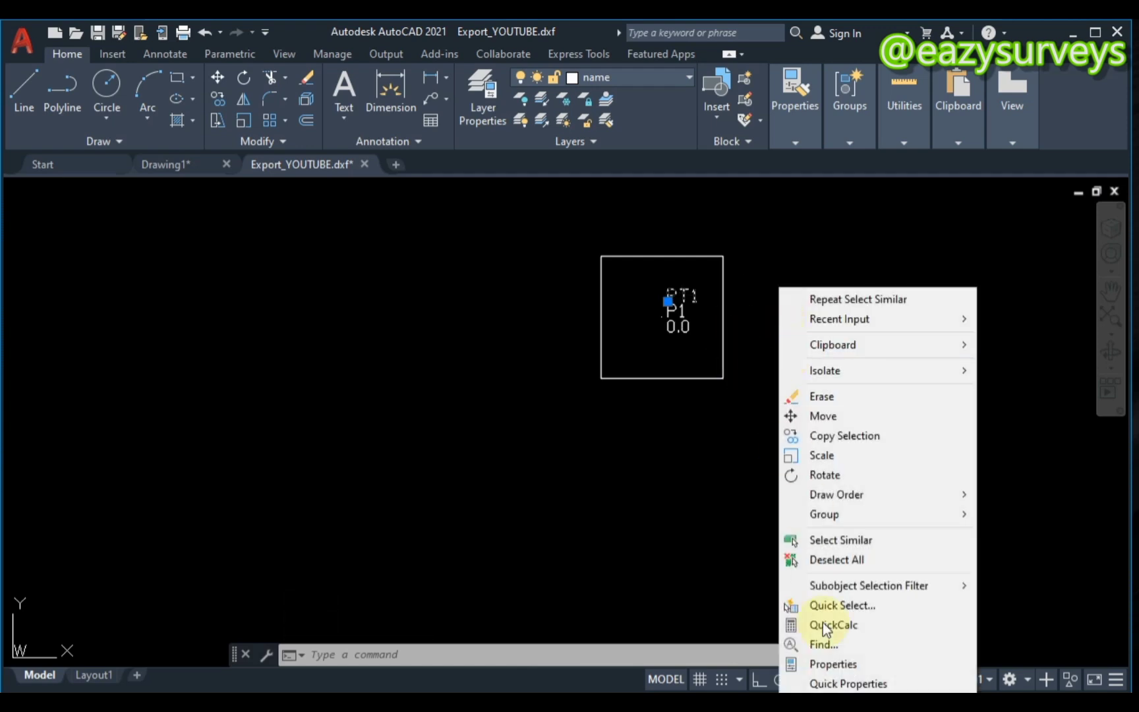
pyautogui.click(847, 683)
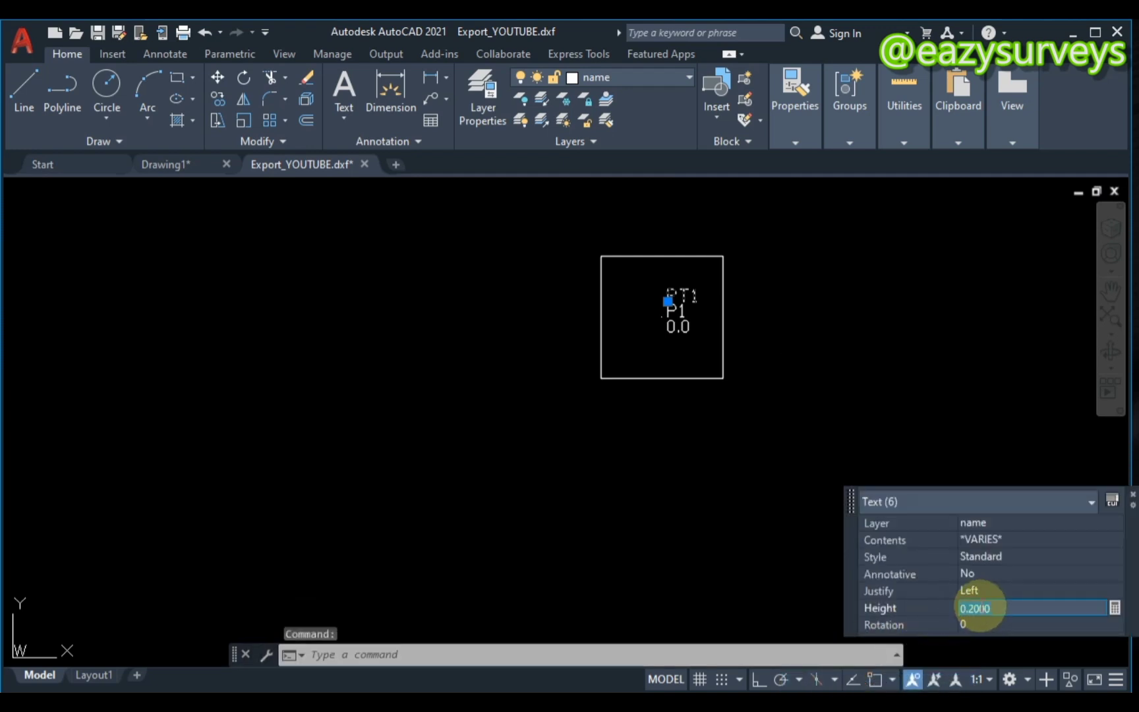
pyautogui.write('1.2')
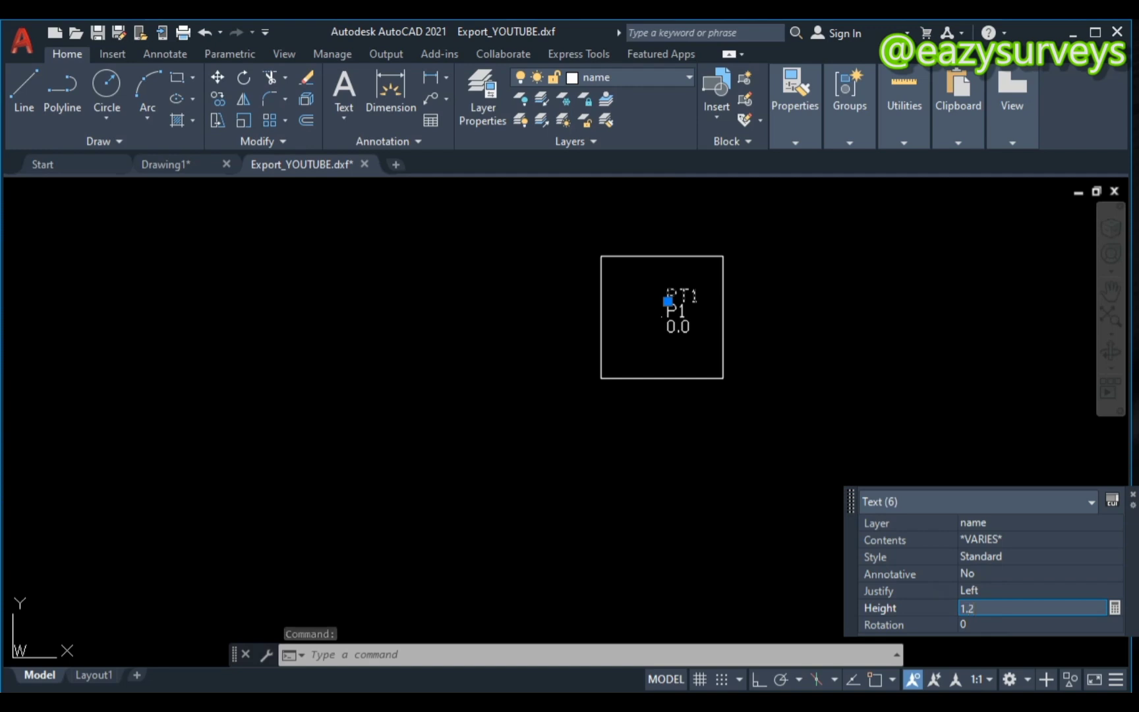
pyautogui.press('Escape')
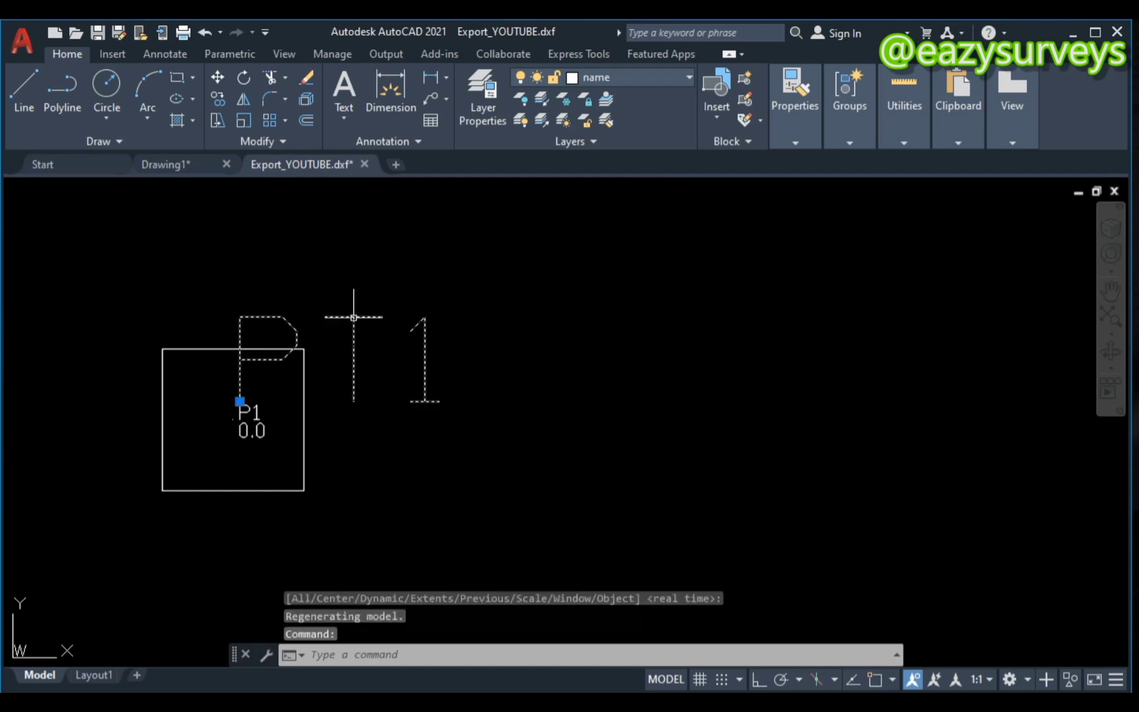
# Set the PT1 label's text height to 2.4 through its Quick Properties
pyautogui.rightClick(353, 319)
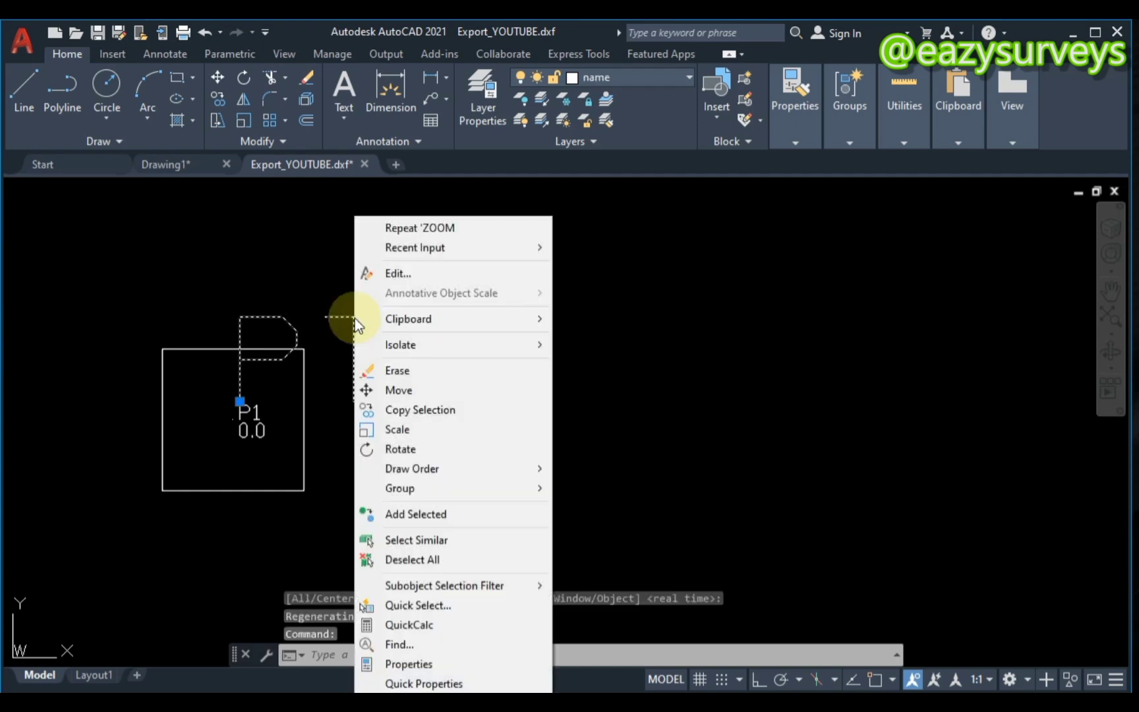
pyautogui.click(409, 664)
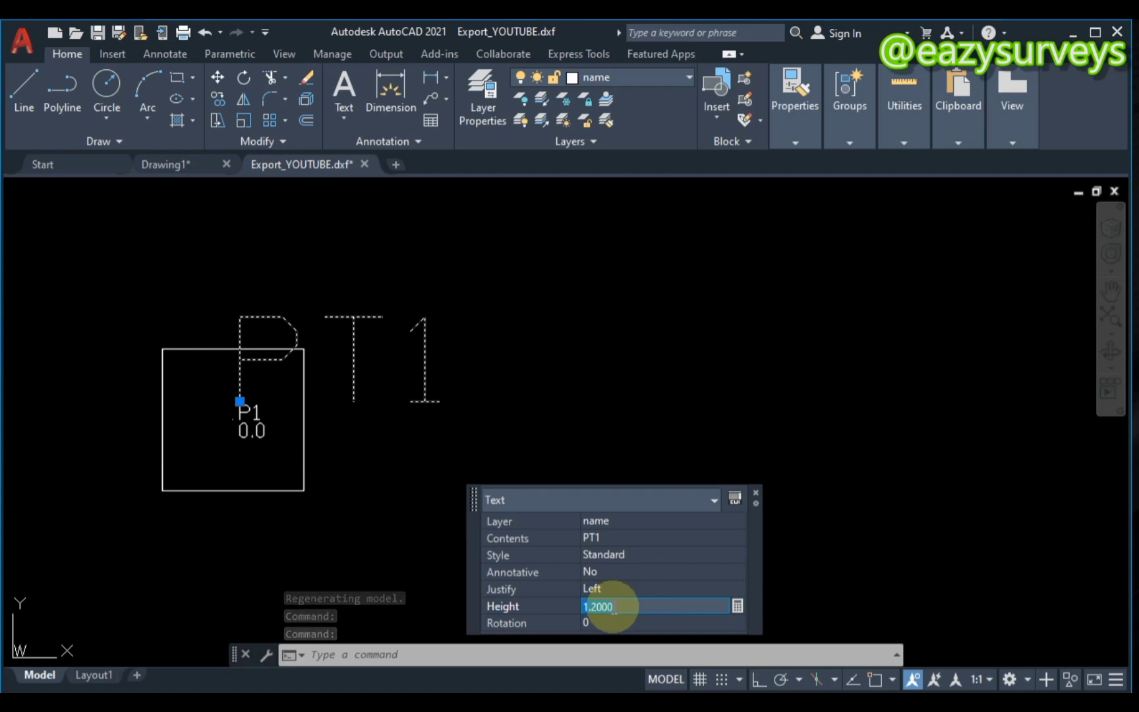
pyautogui.write('2')
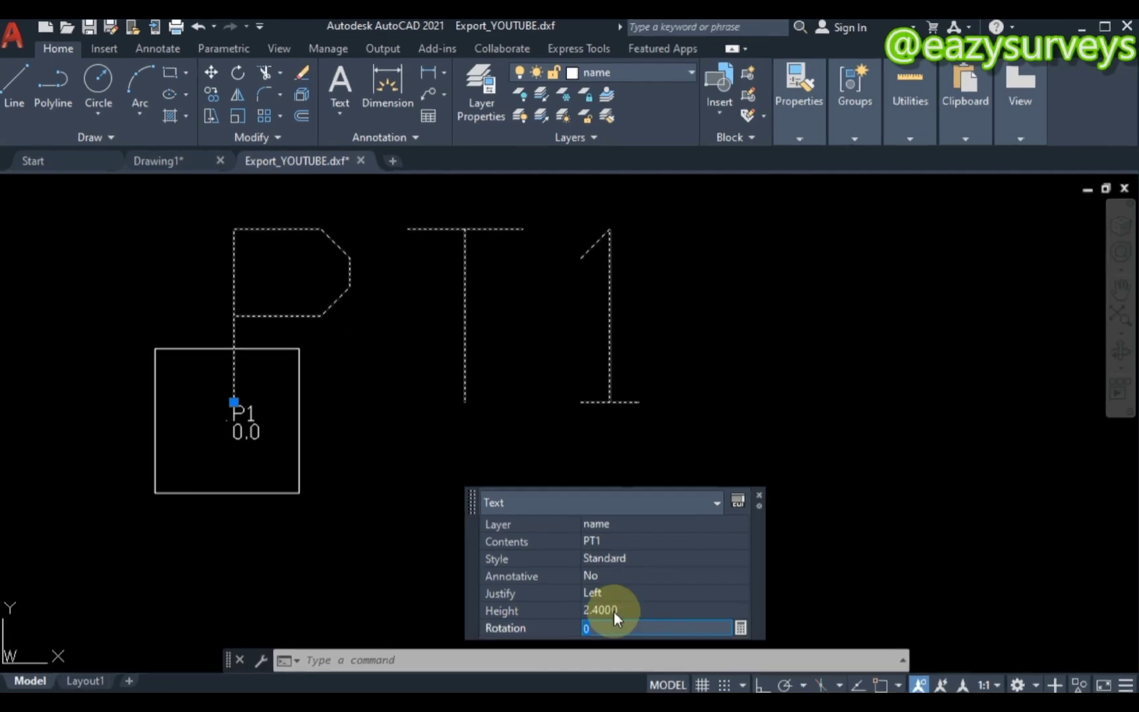
pyautogui.click(760, 495)
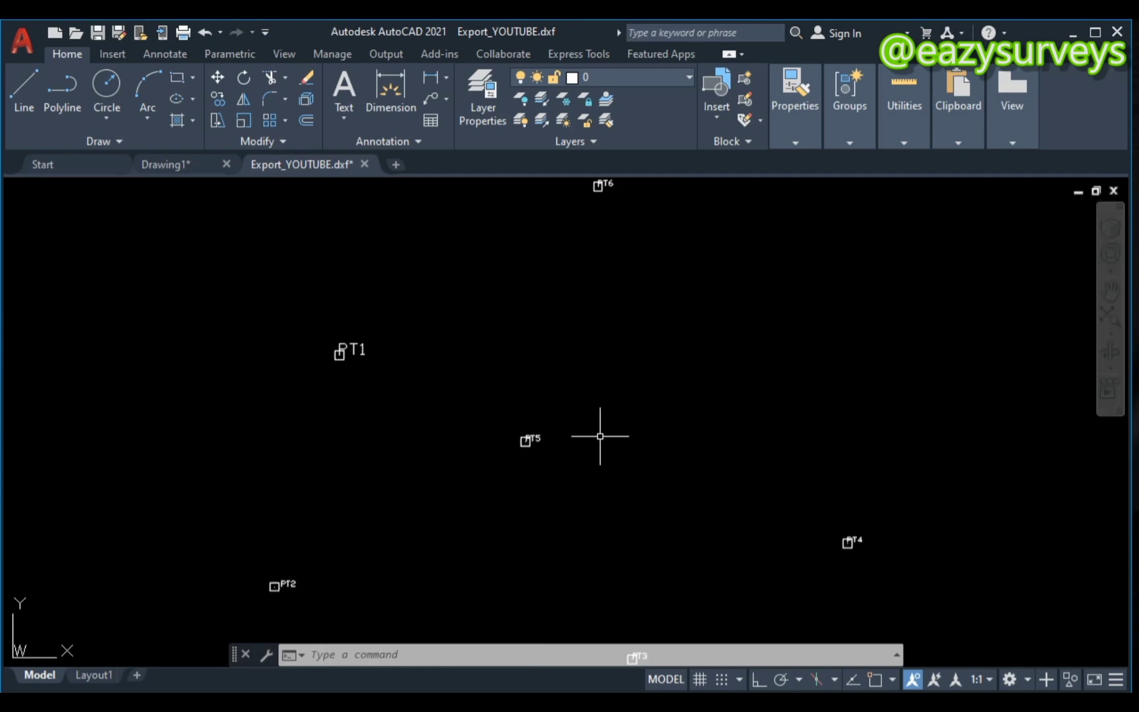
# Enlarge the PT2 label height to match PT1 via Quick Properties
pyautogui.moveTo(600, 437); pyautogui.dragTo(387, 321)
pyautogui.write('2')
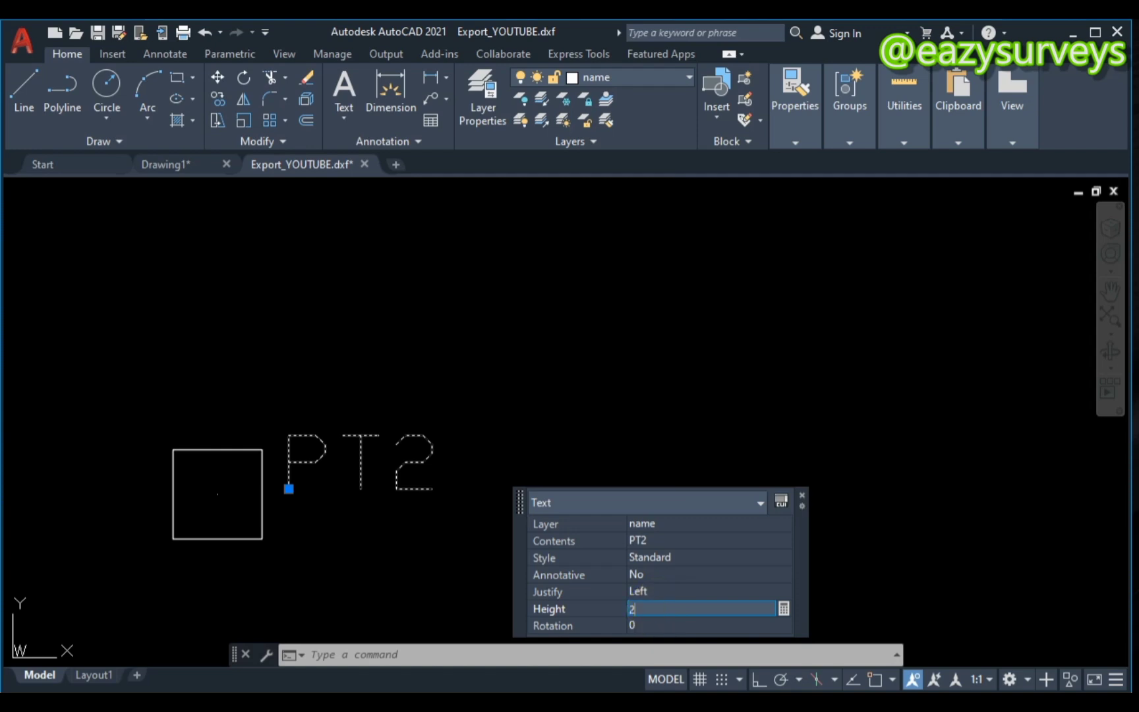
pyautogui.press('Enter')
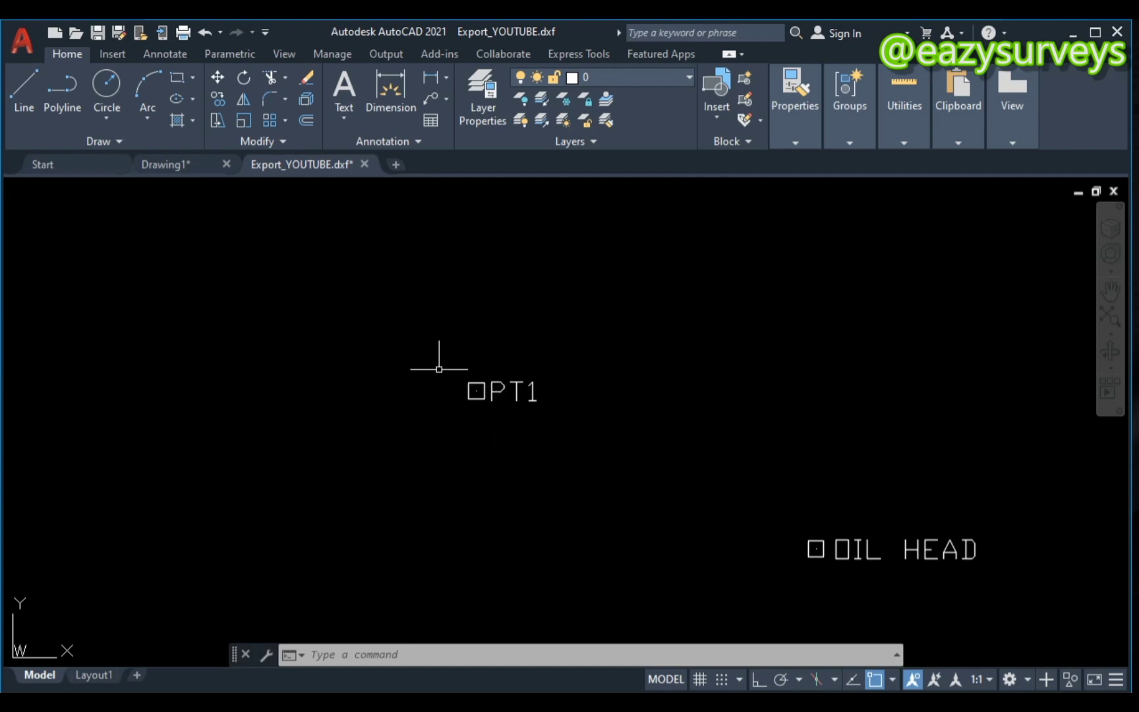
# Draw the boundary polyline from the PT1 node through the next points to PT3
pyautogui.click(62, 87)
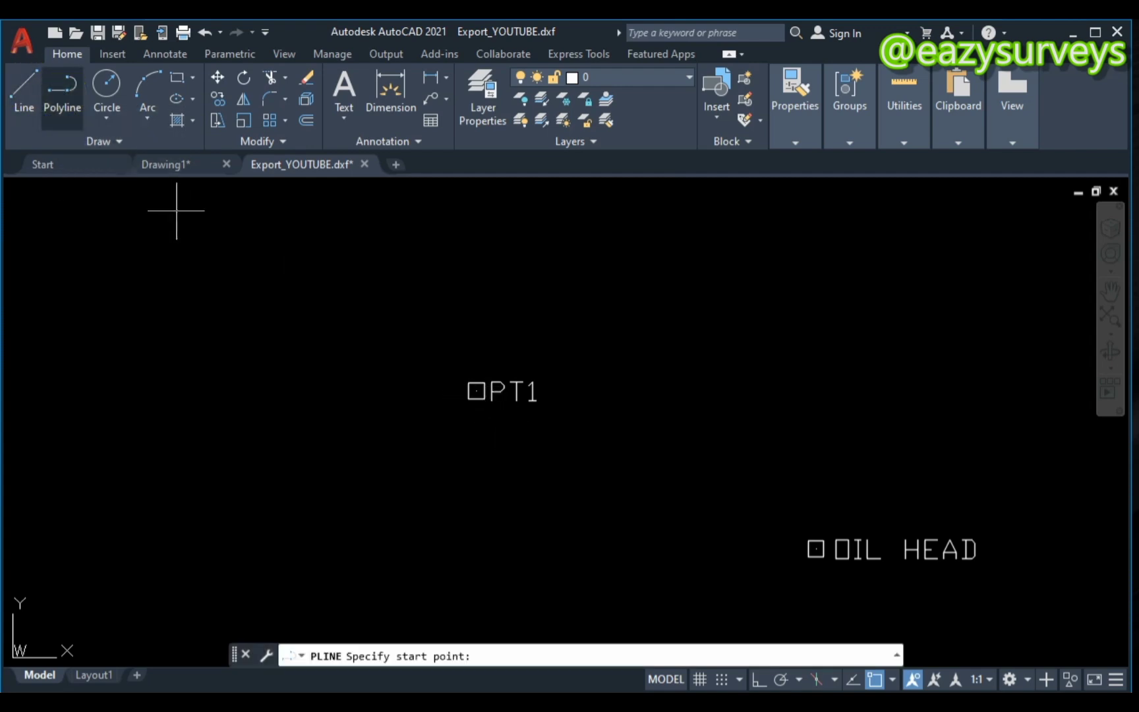
pyautogui.click(478, 391)
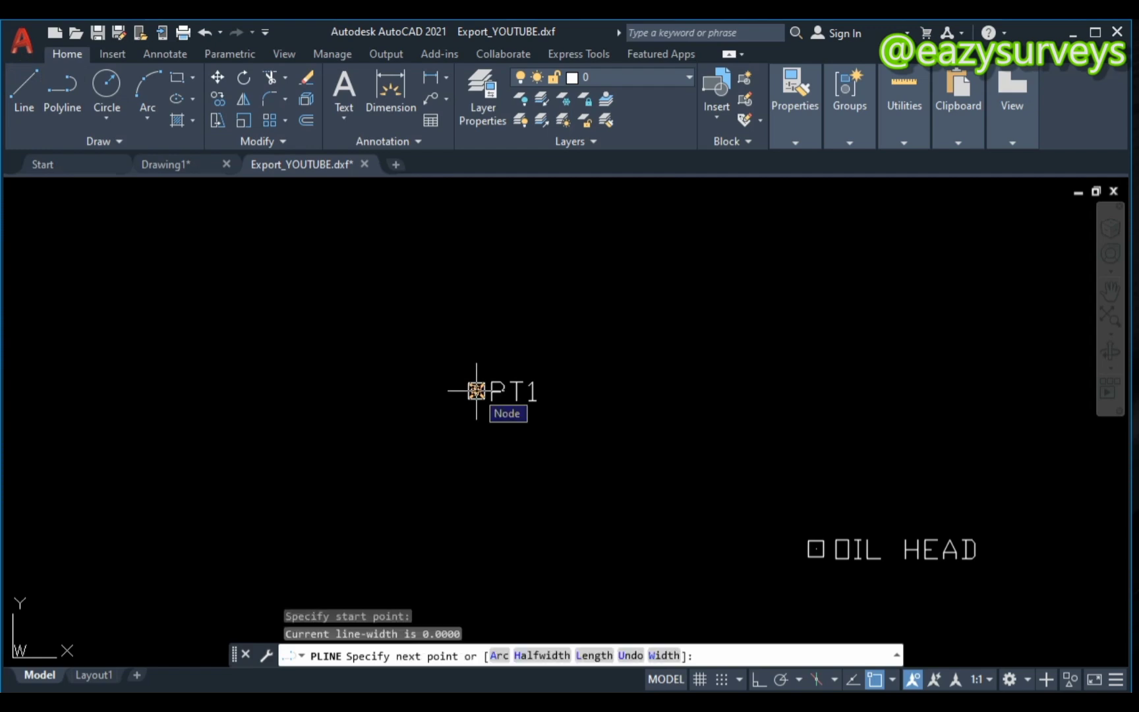
pyautogui.click(476, 390)
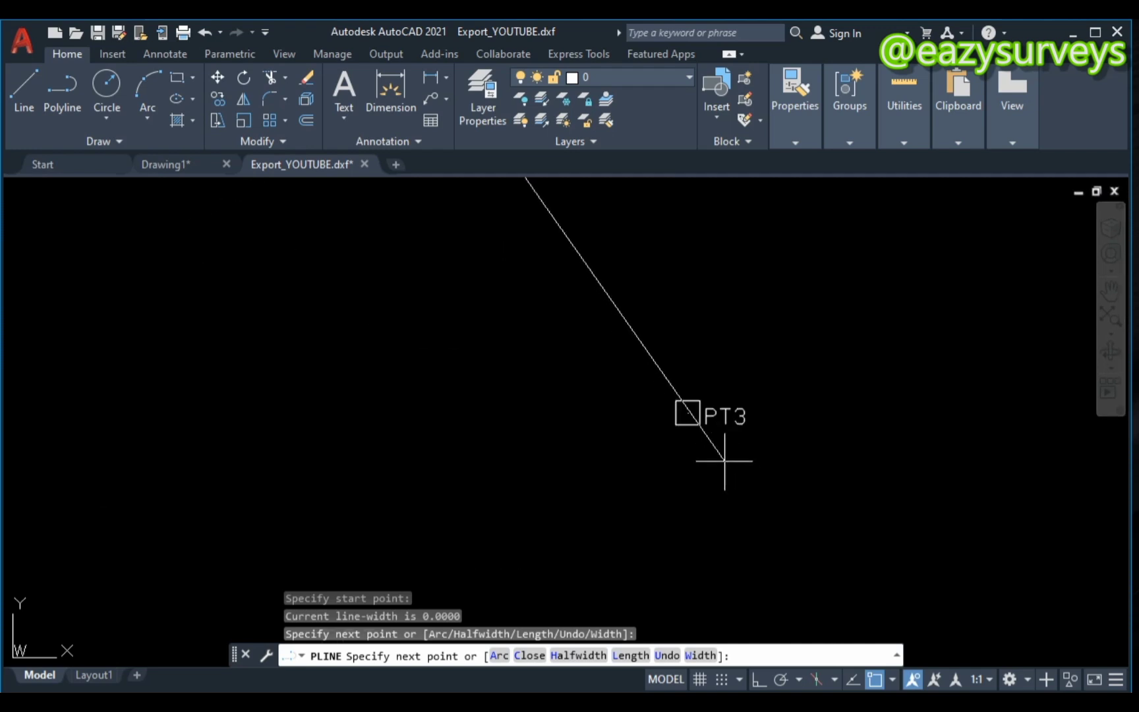
pyautogui.click(603, 465)
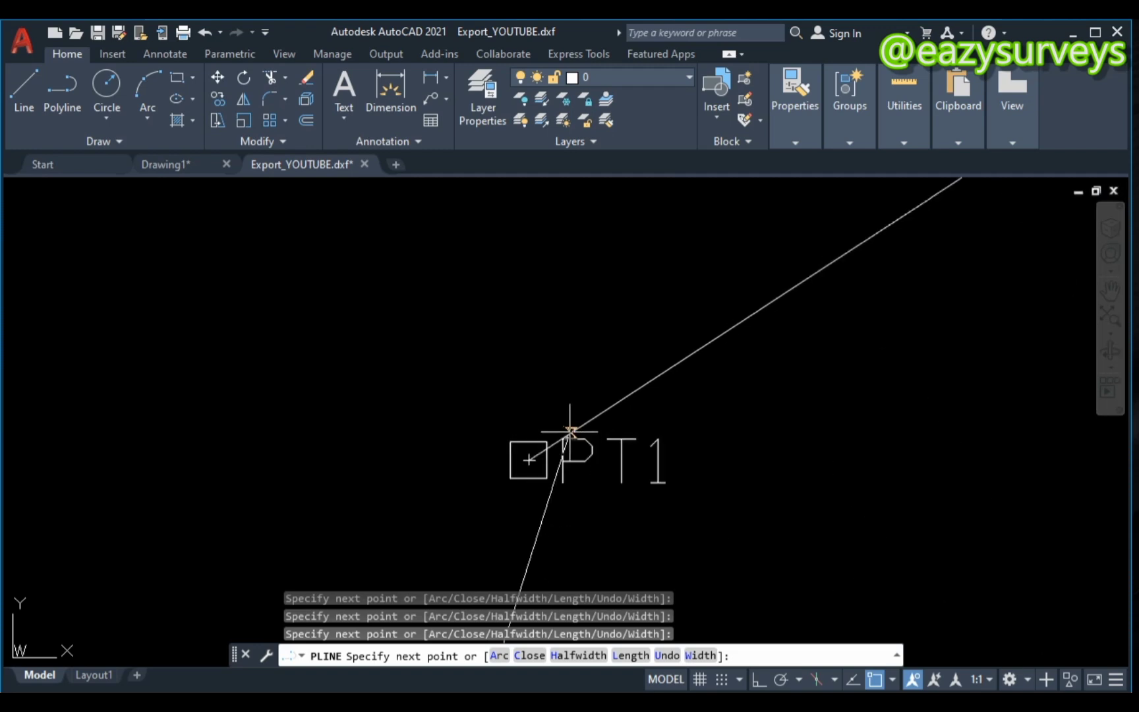
pyautogui.moveTo(526, 462)
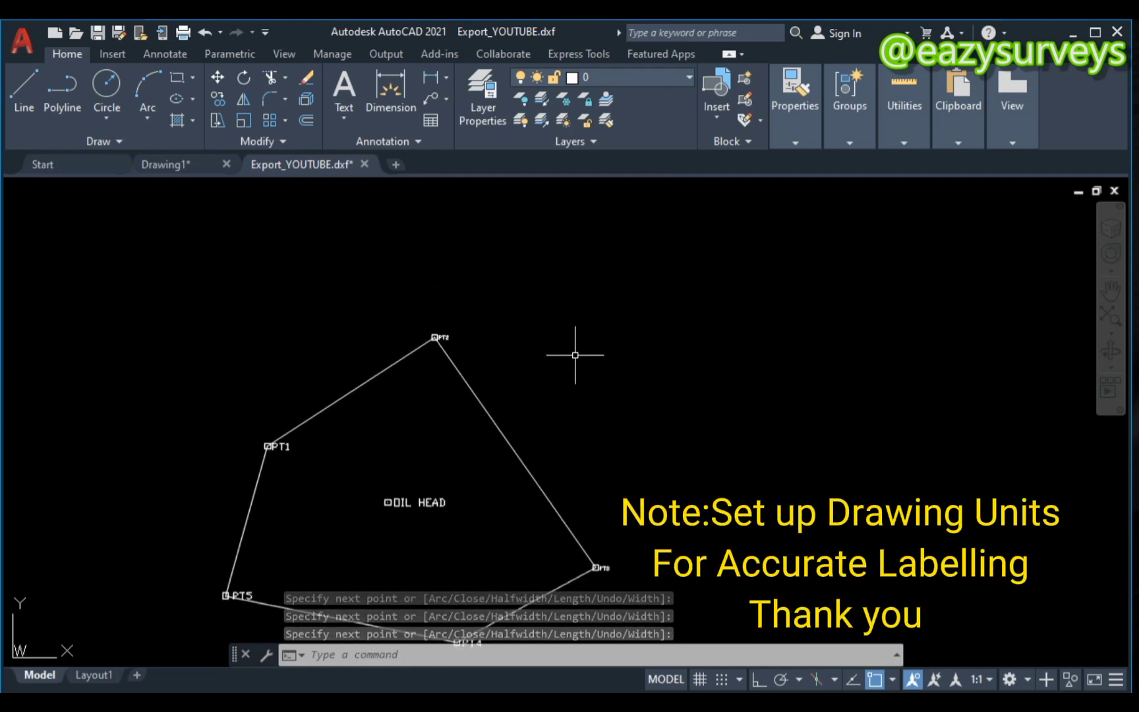
# Bring up the Drawing Units settings with the UN command to review decimal units
pyautogui.write('UN')
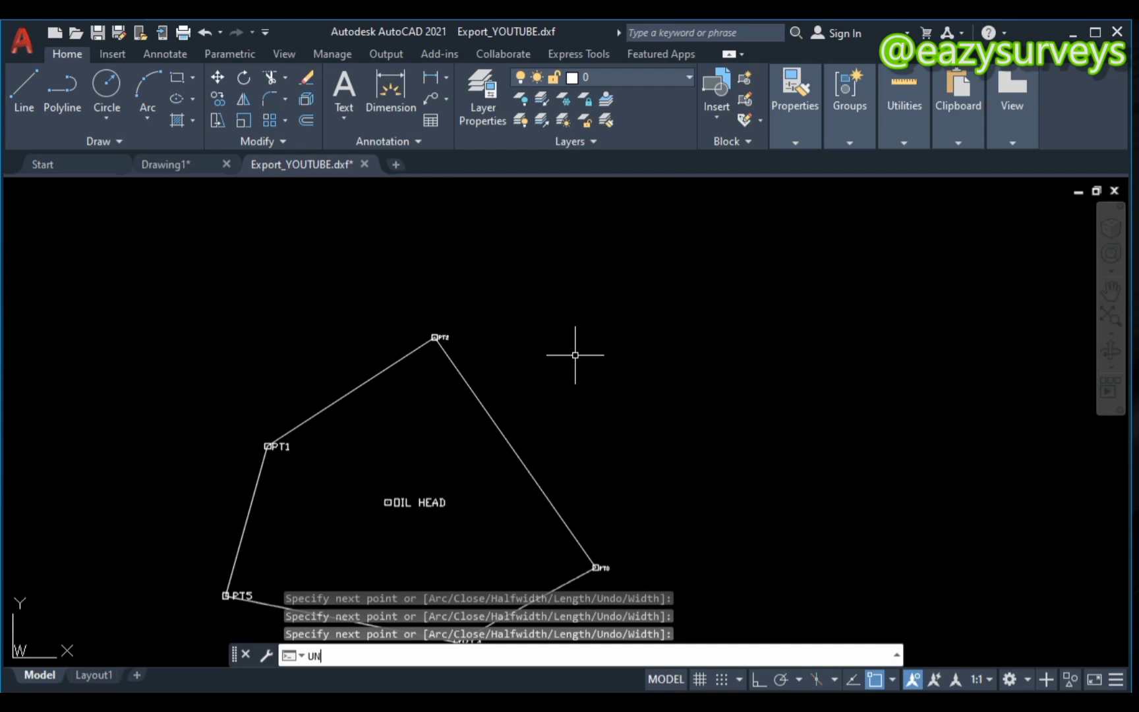
pyautogui.press('enter')
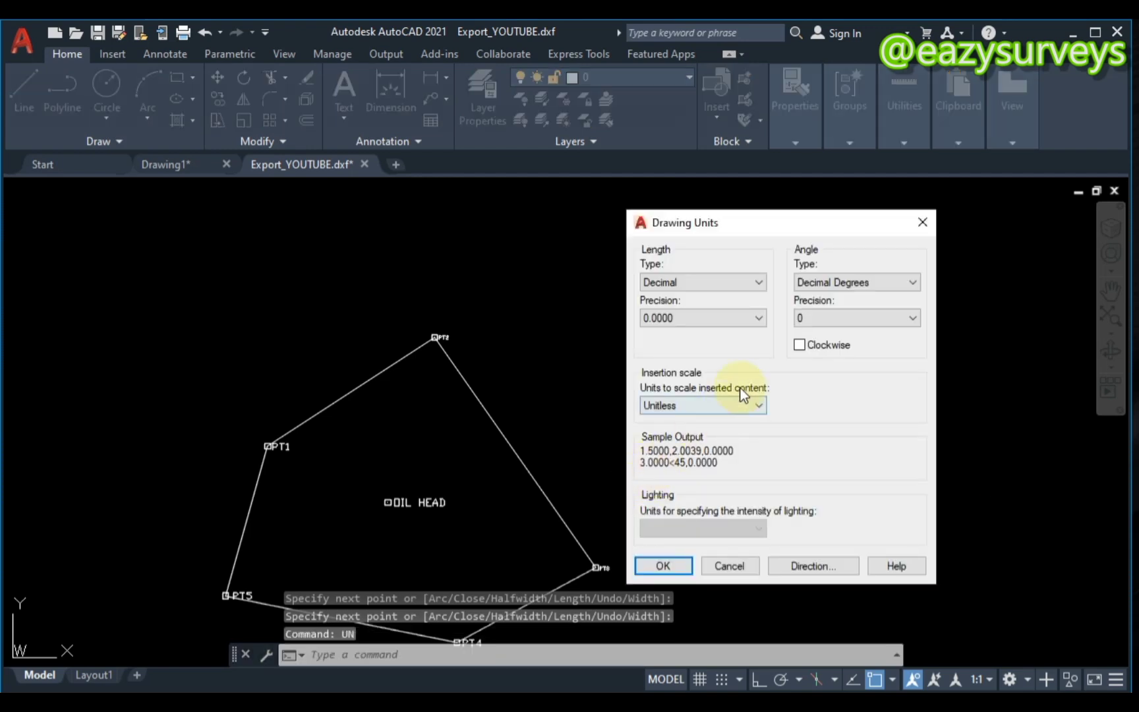
pyautogui.moveTo(842, 378)
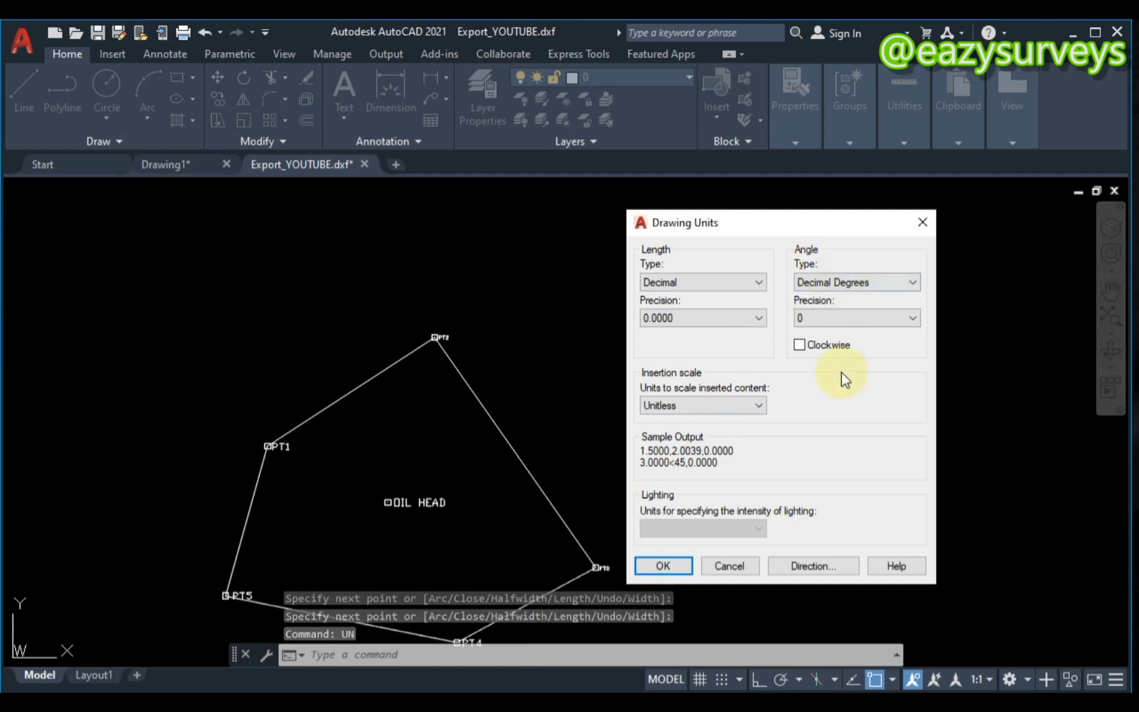
pyautogui.moveTo(790, 431)
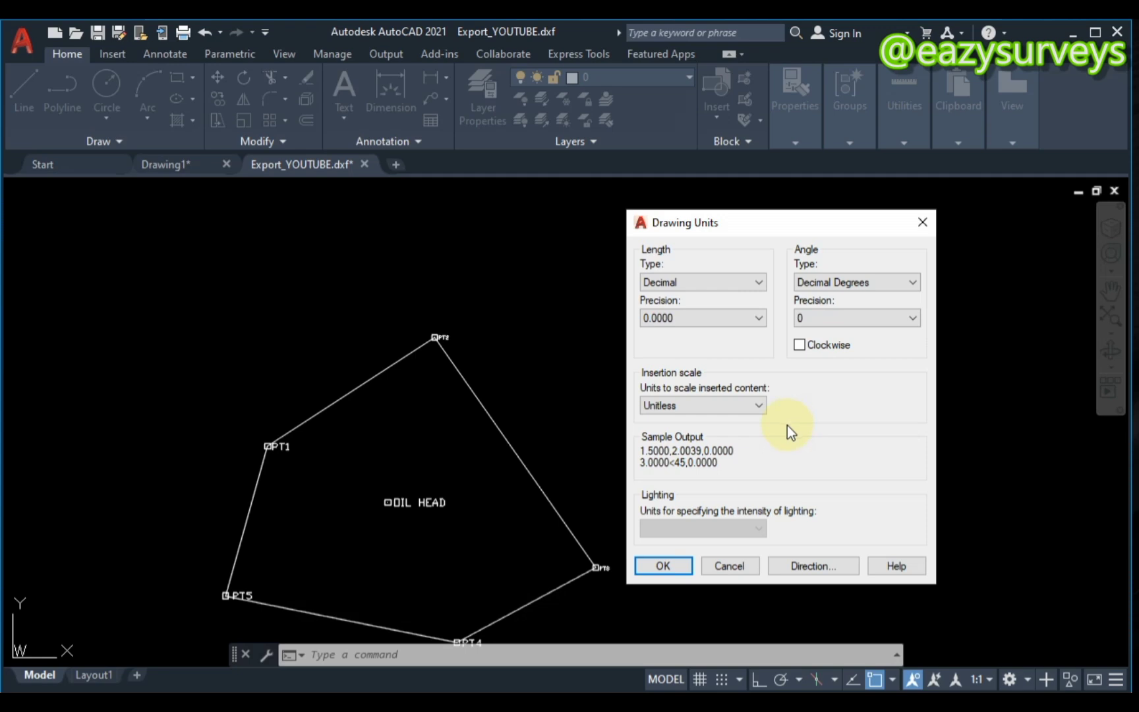
pyautogui.moveTo(832, 482)
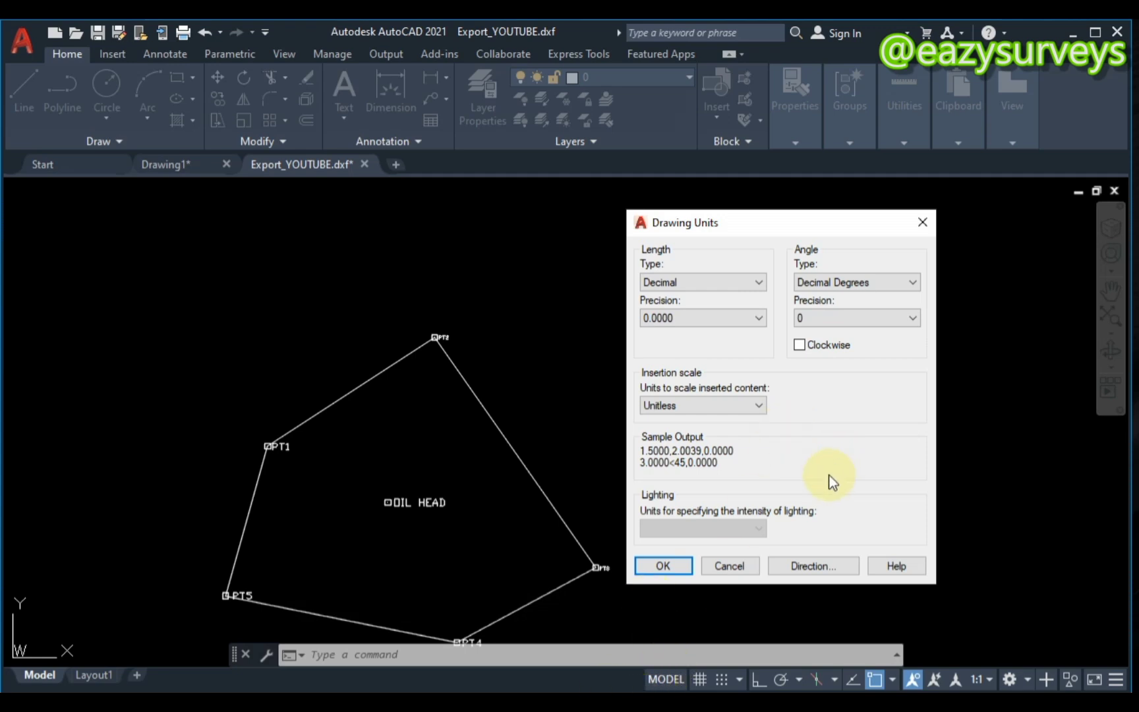
pyautogui.moveTo(803, 485)
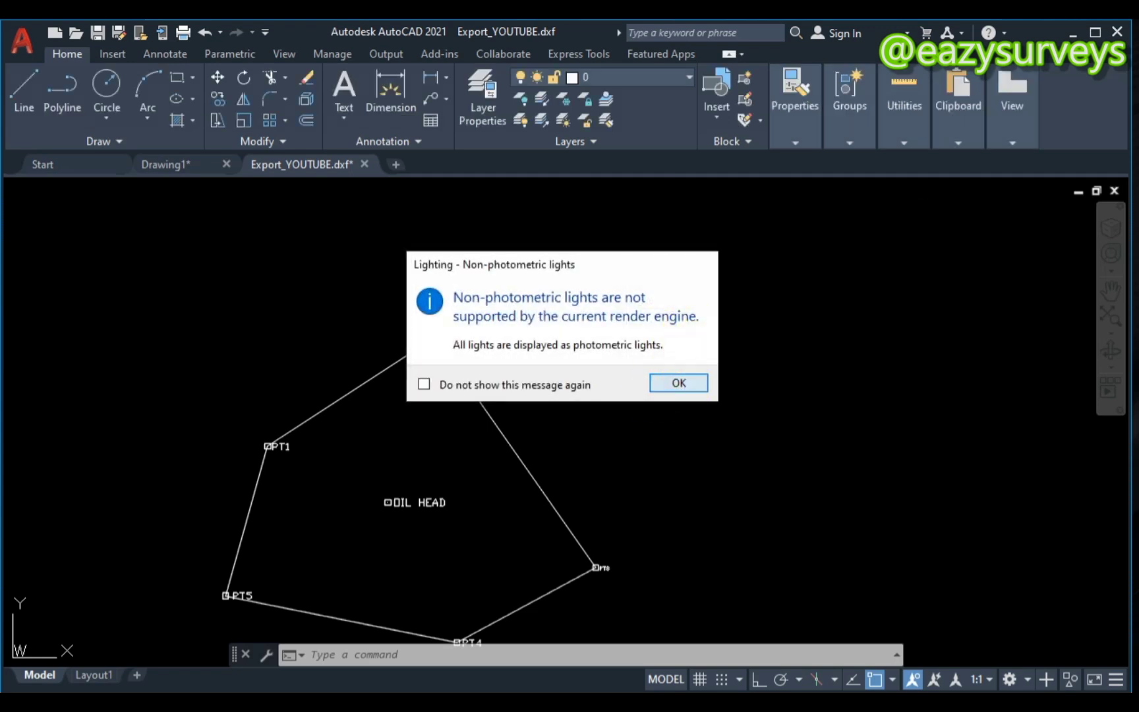
# Dismiss the non-photometric lighting notice, leaving the closed PT1–PT5 boundary
pyautogui.click(678, 382)
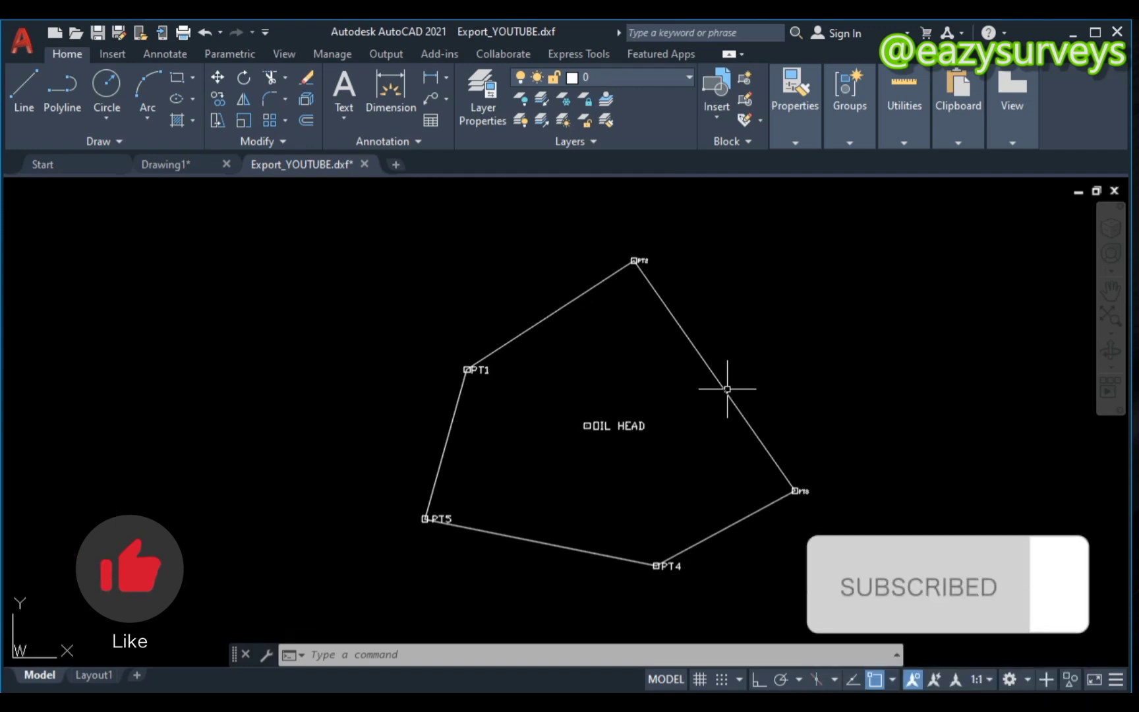
pyautogui.moveTo(798, 417)
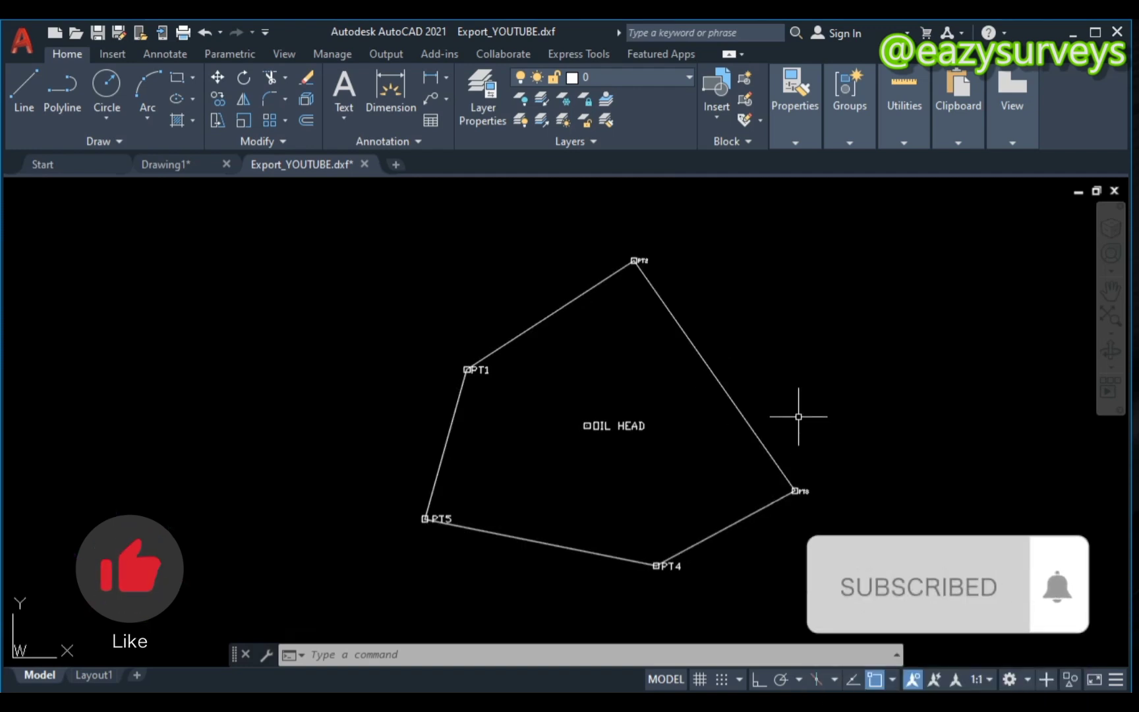